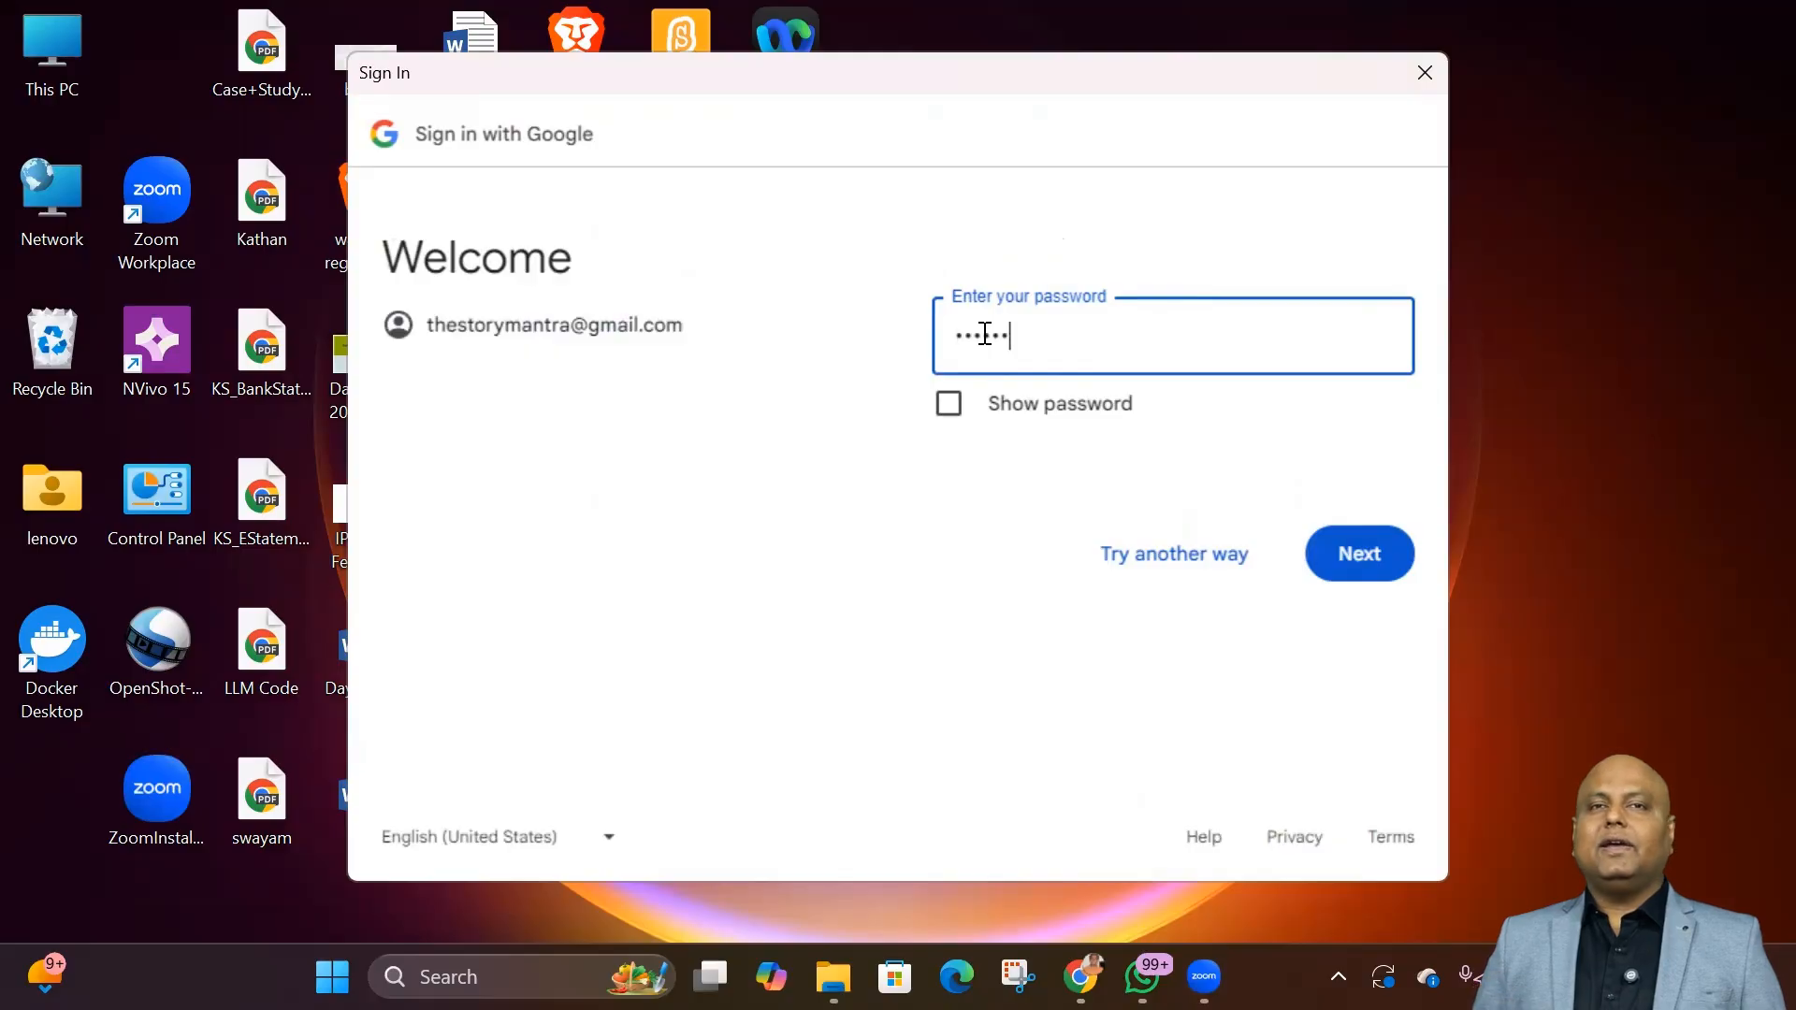
# - Submit the sign-in password, then close the Sign In window once it stays blank
pyautogui.click(1358, 553)
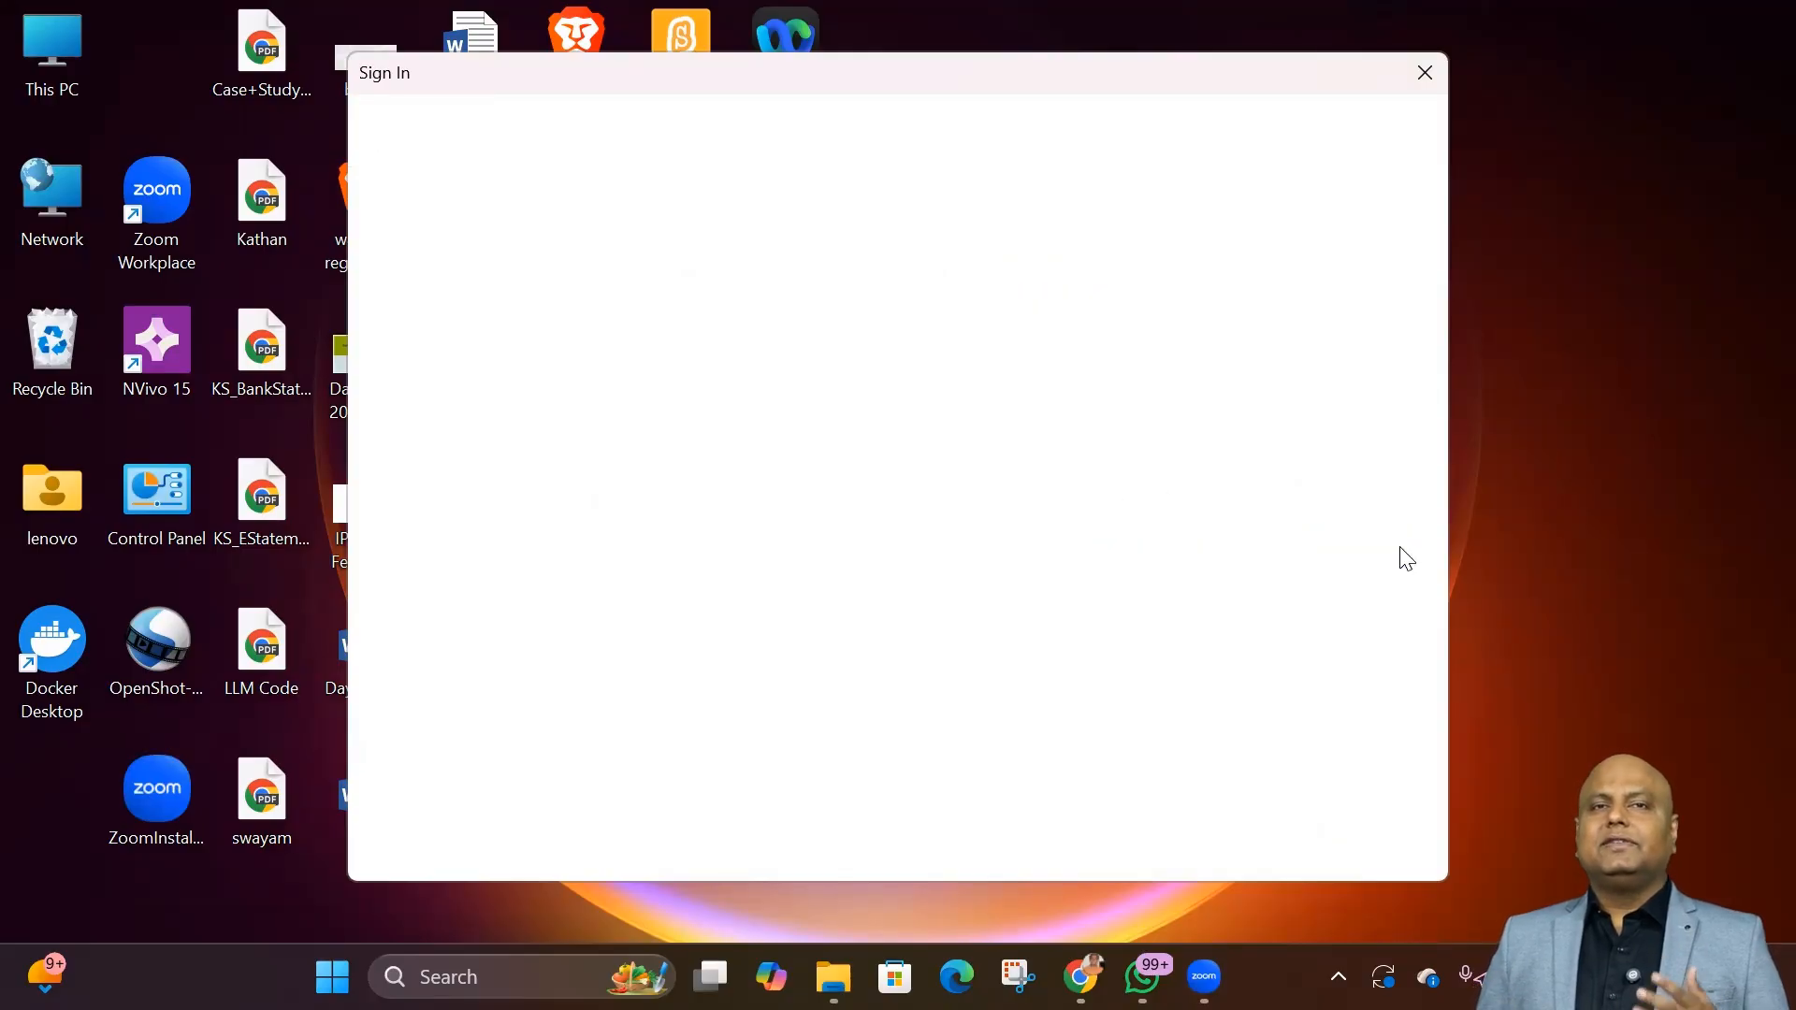
pyautogui.moveTo(1037, 562)
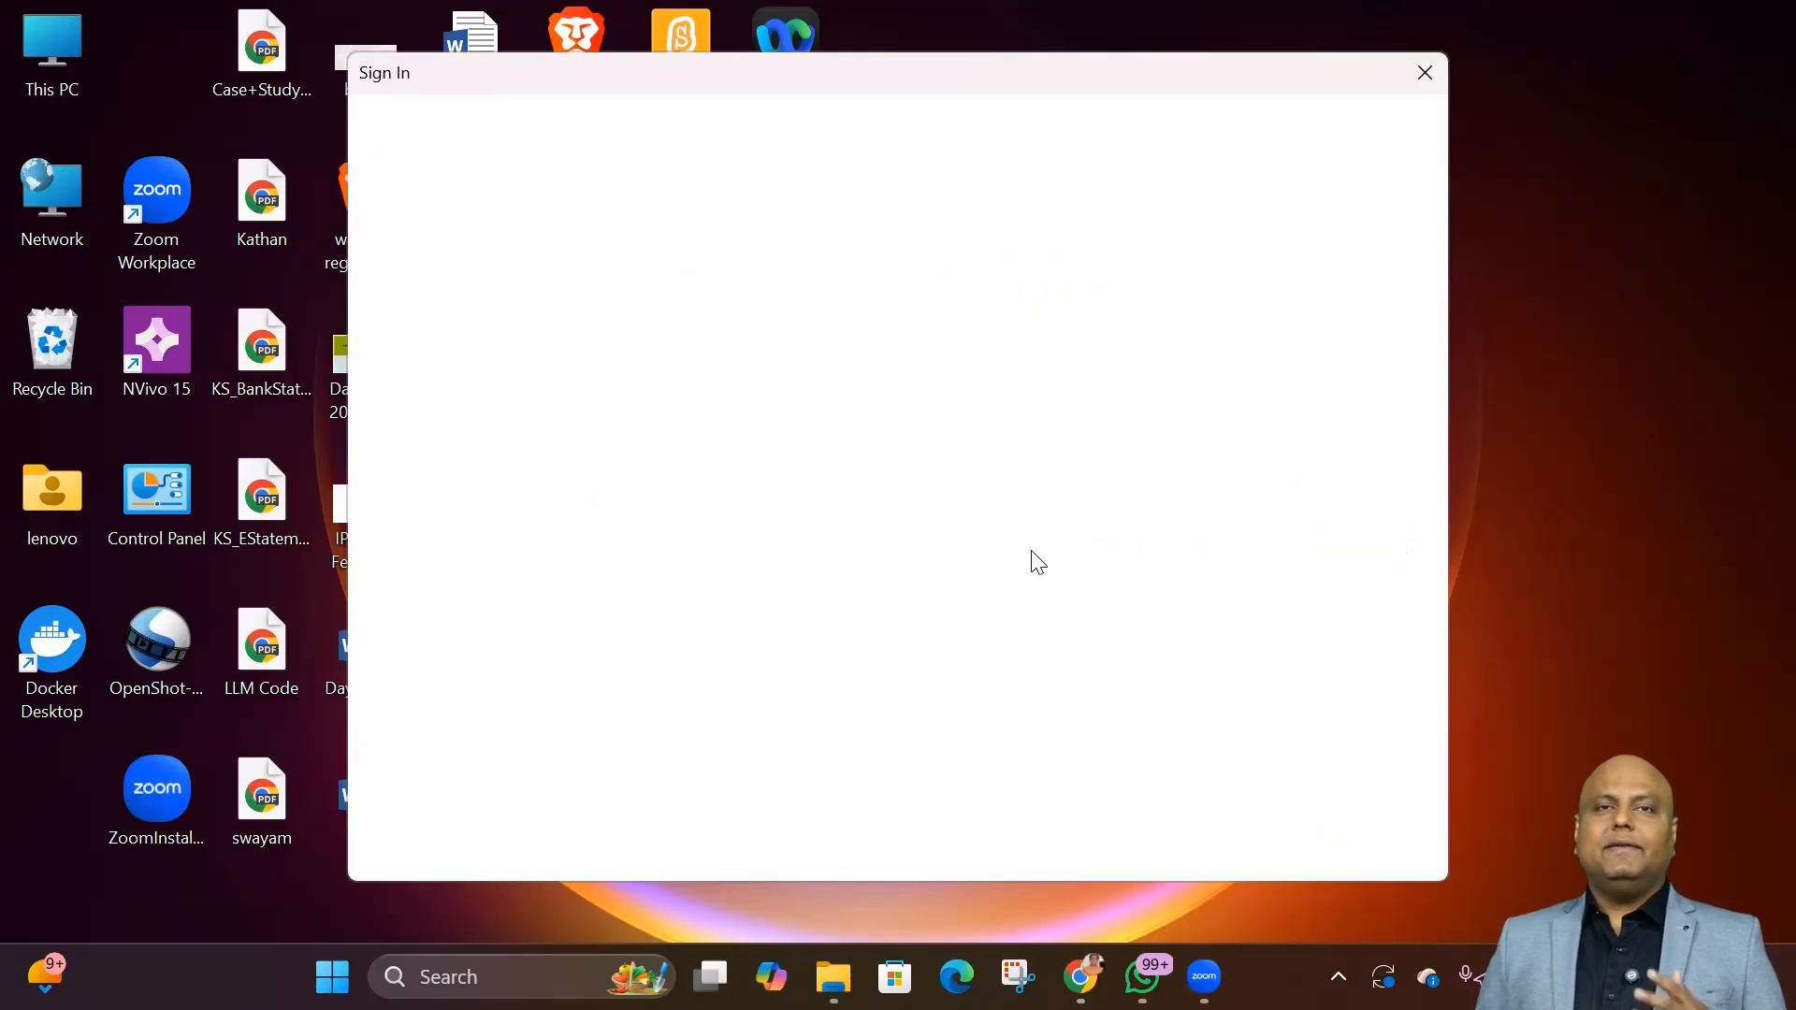
pyautogui.moveTo(1084, 408)
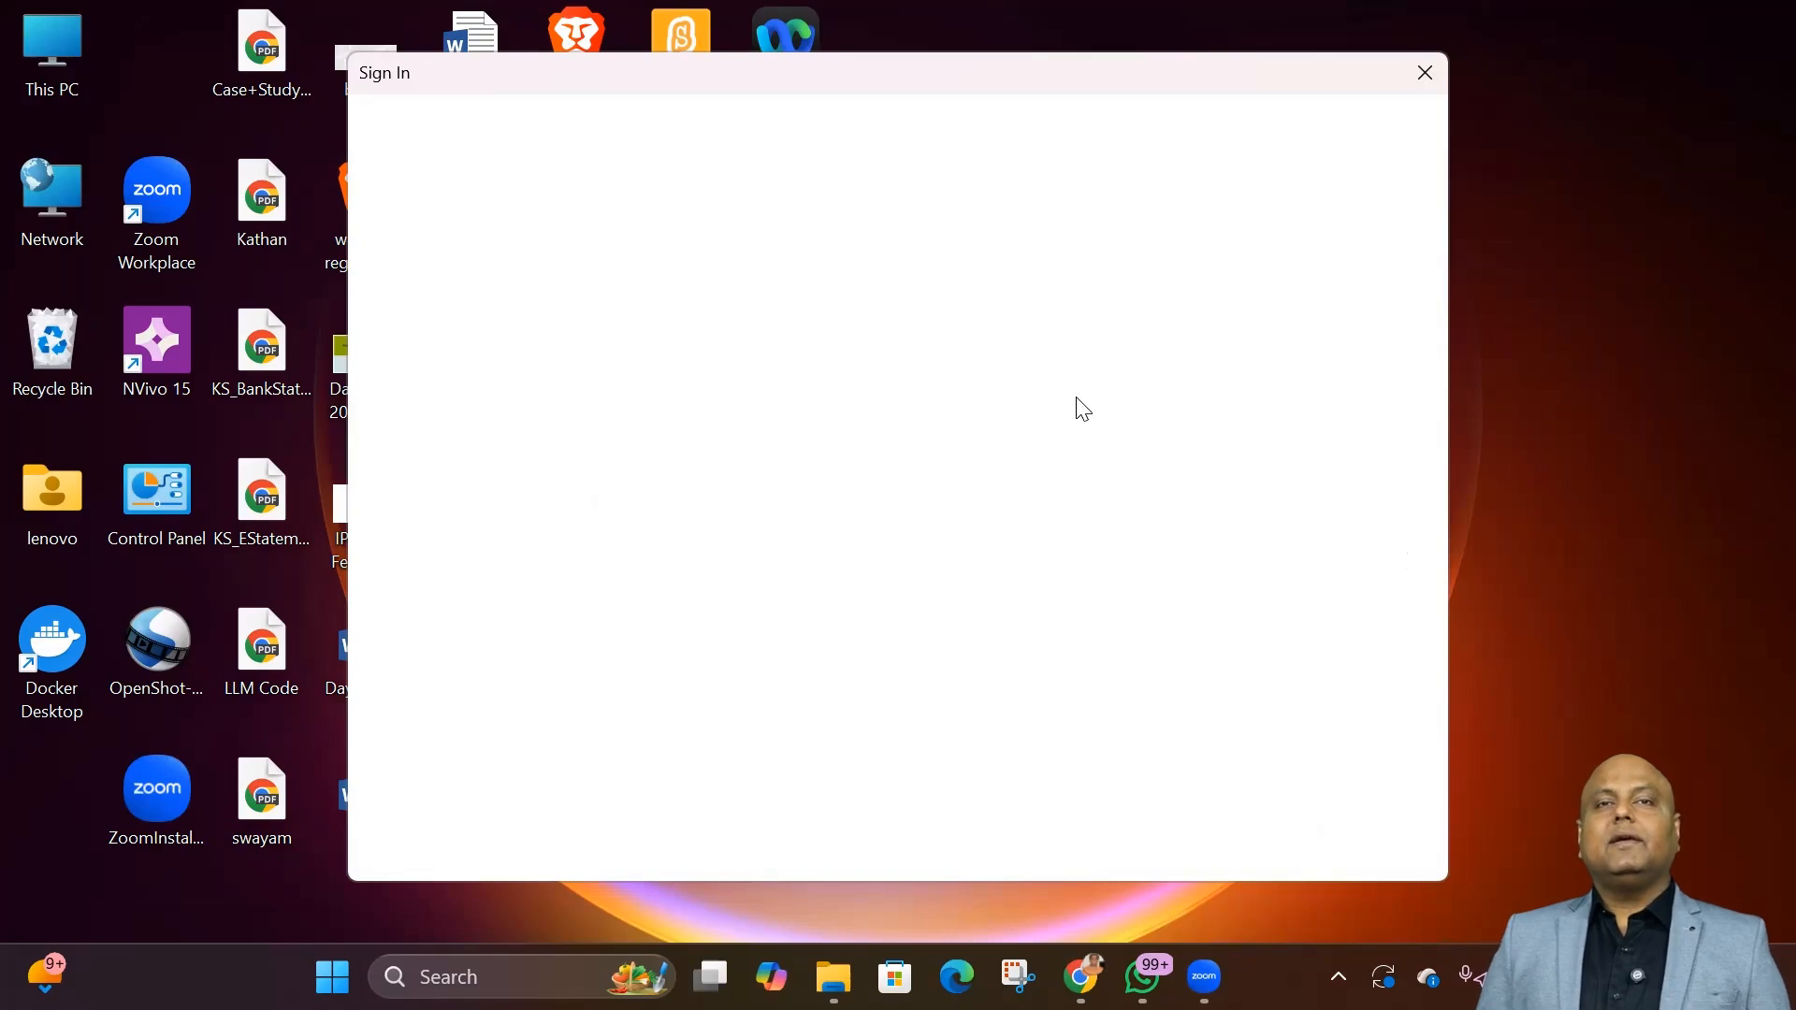
pyautogui.moveTo(894, 557)
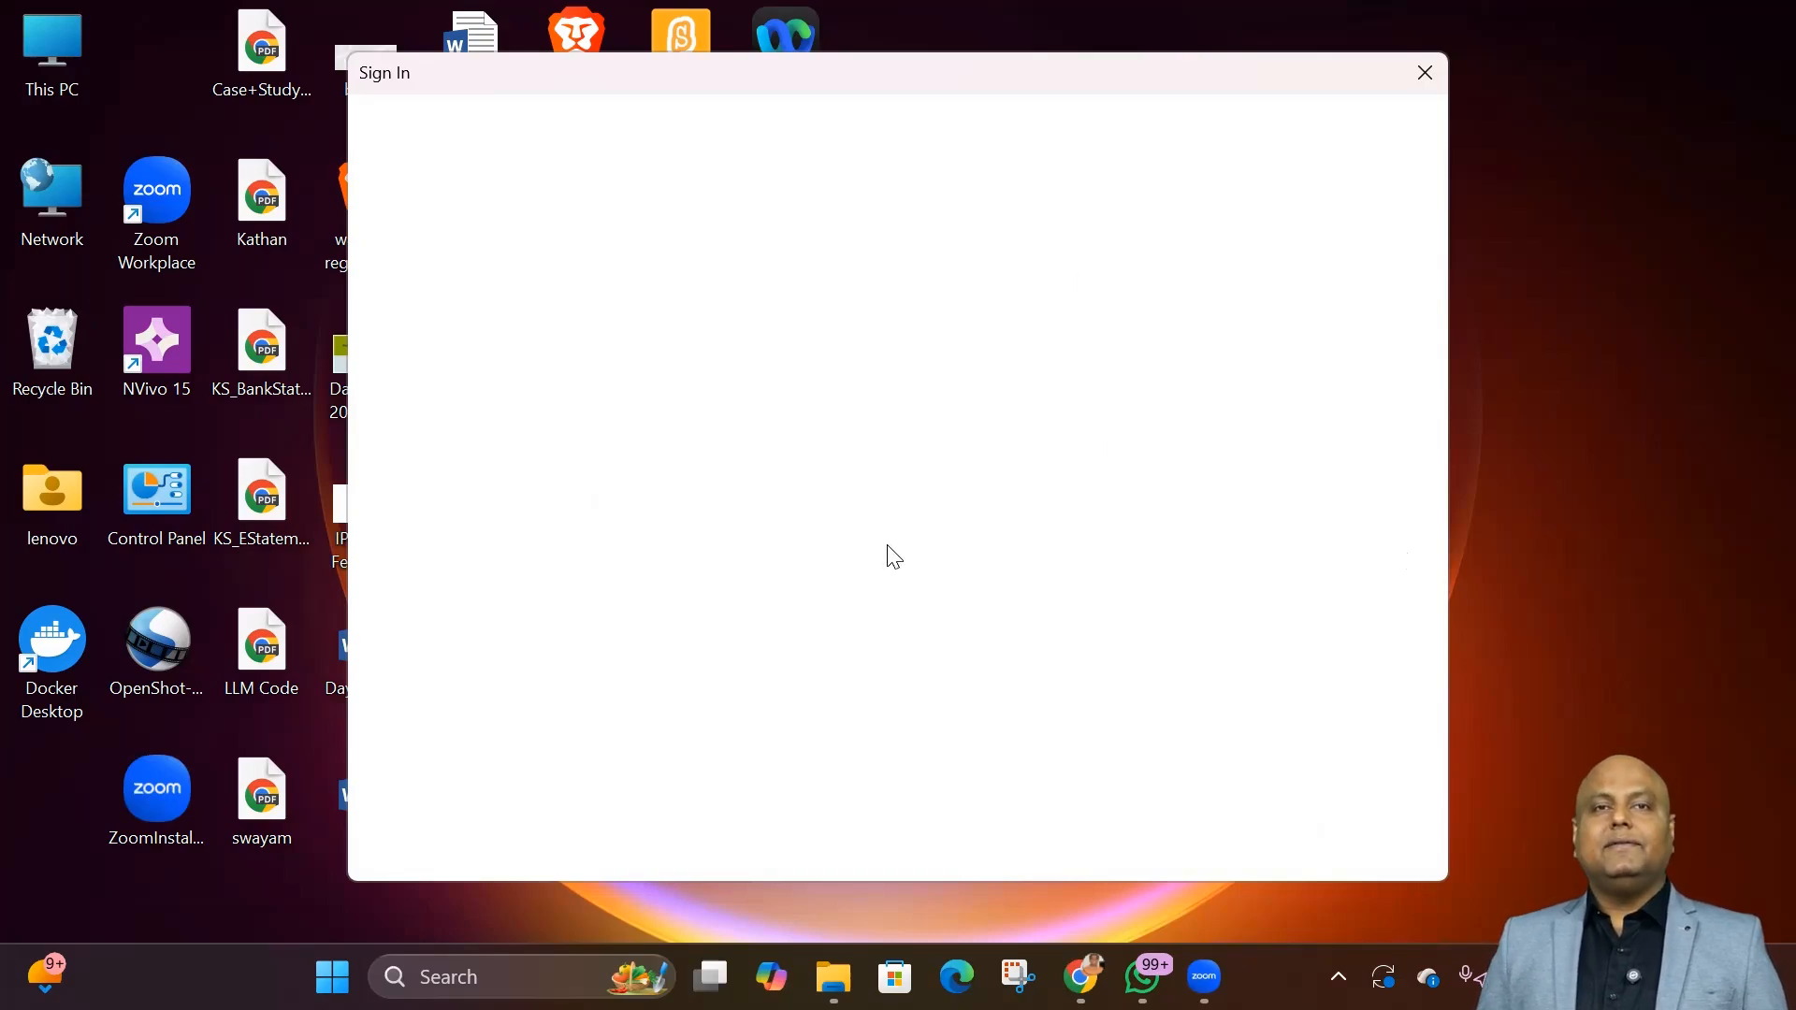
pyautogui.moveTo(829, 283)
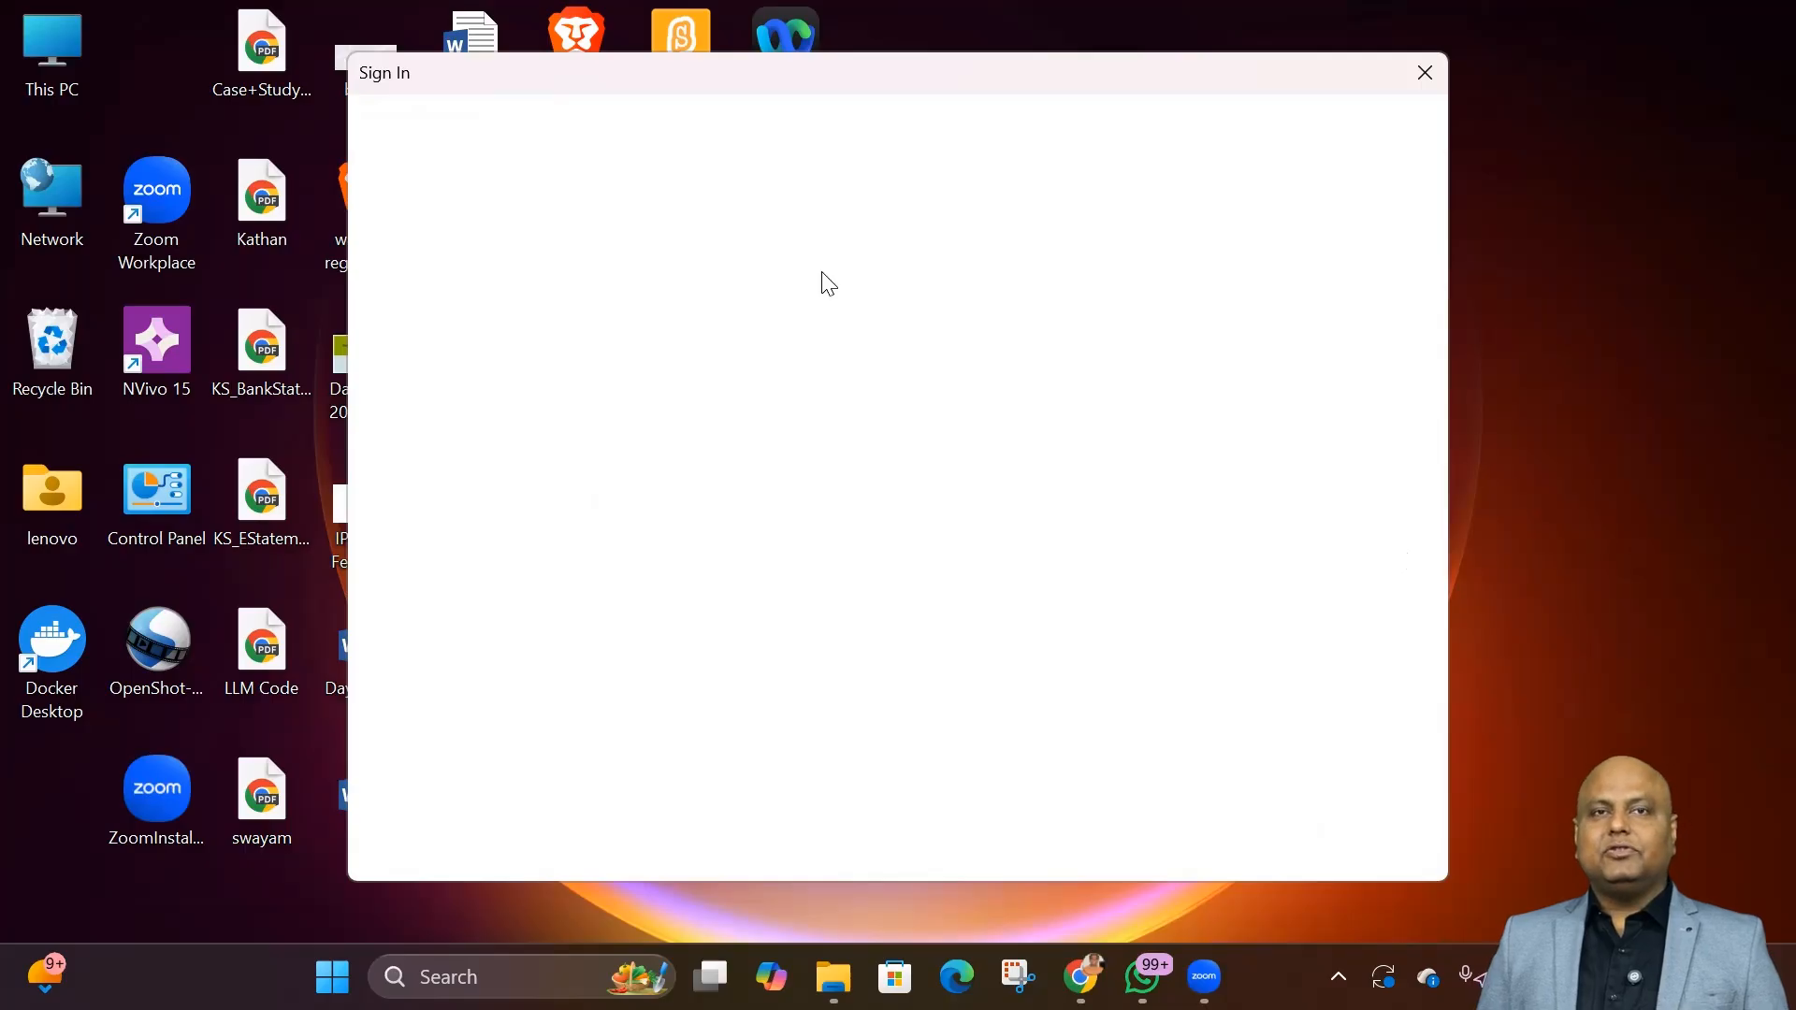
pyautogui.moveTo(936, 348)
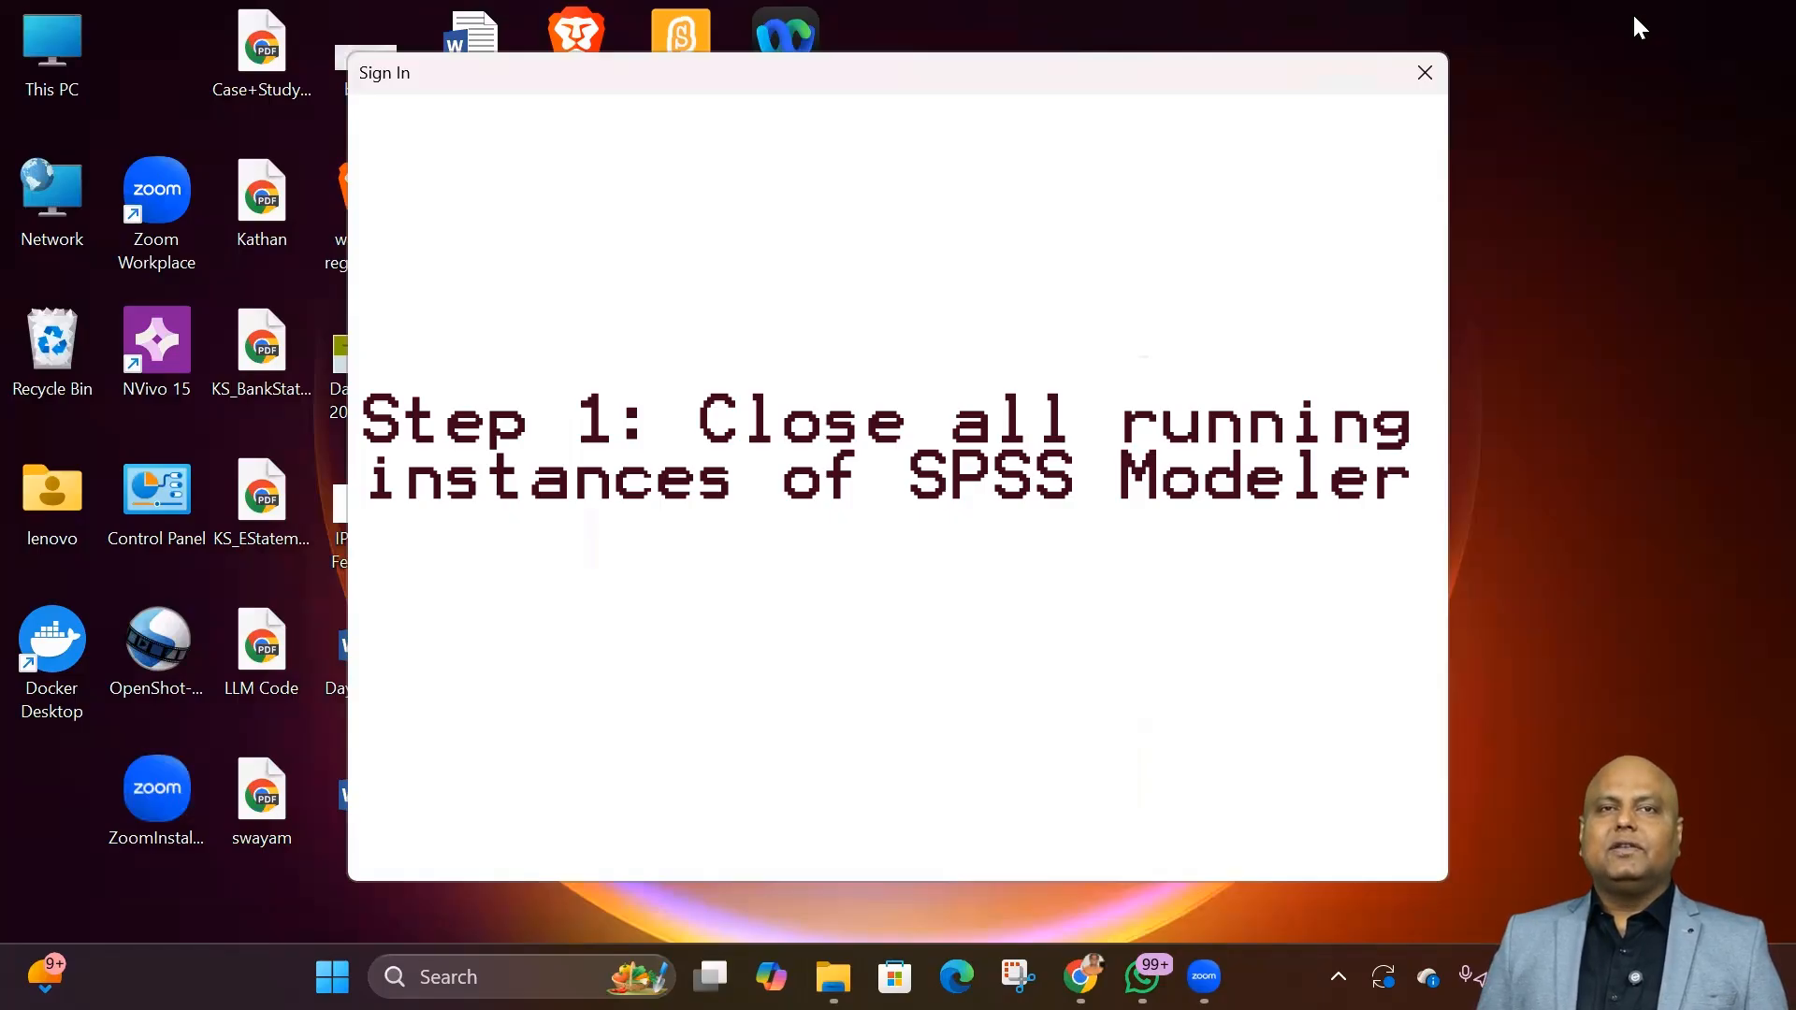
pyautogui.moveTo(1471, 168)
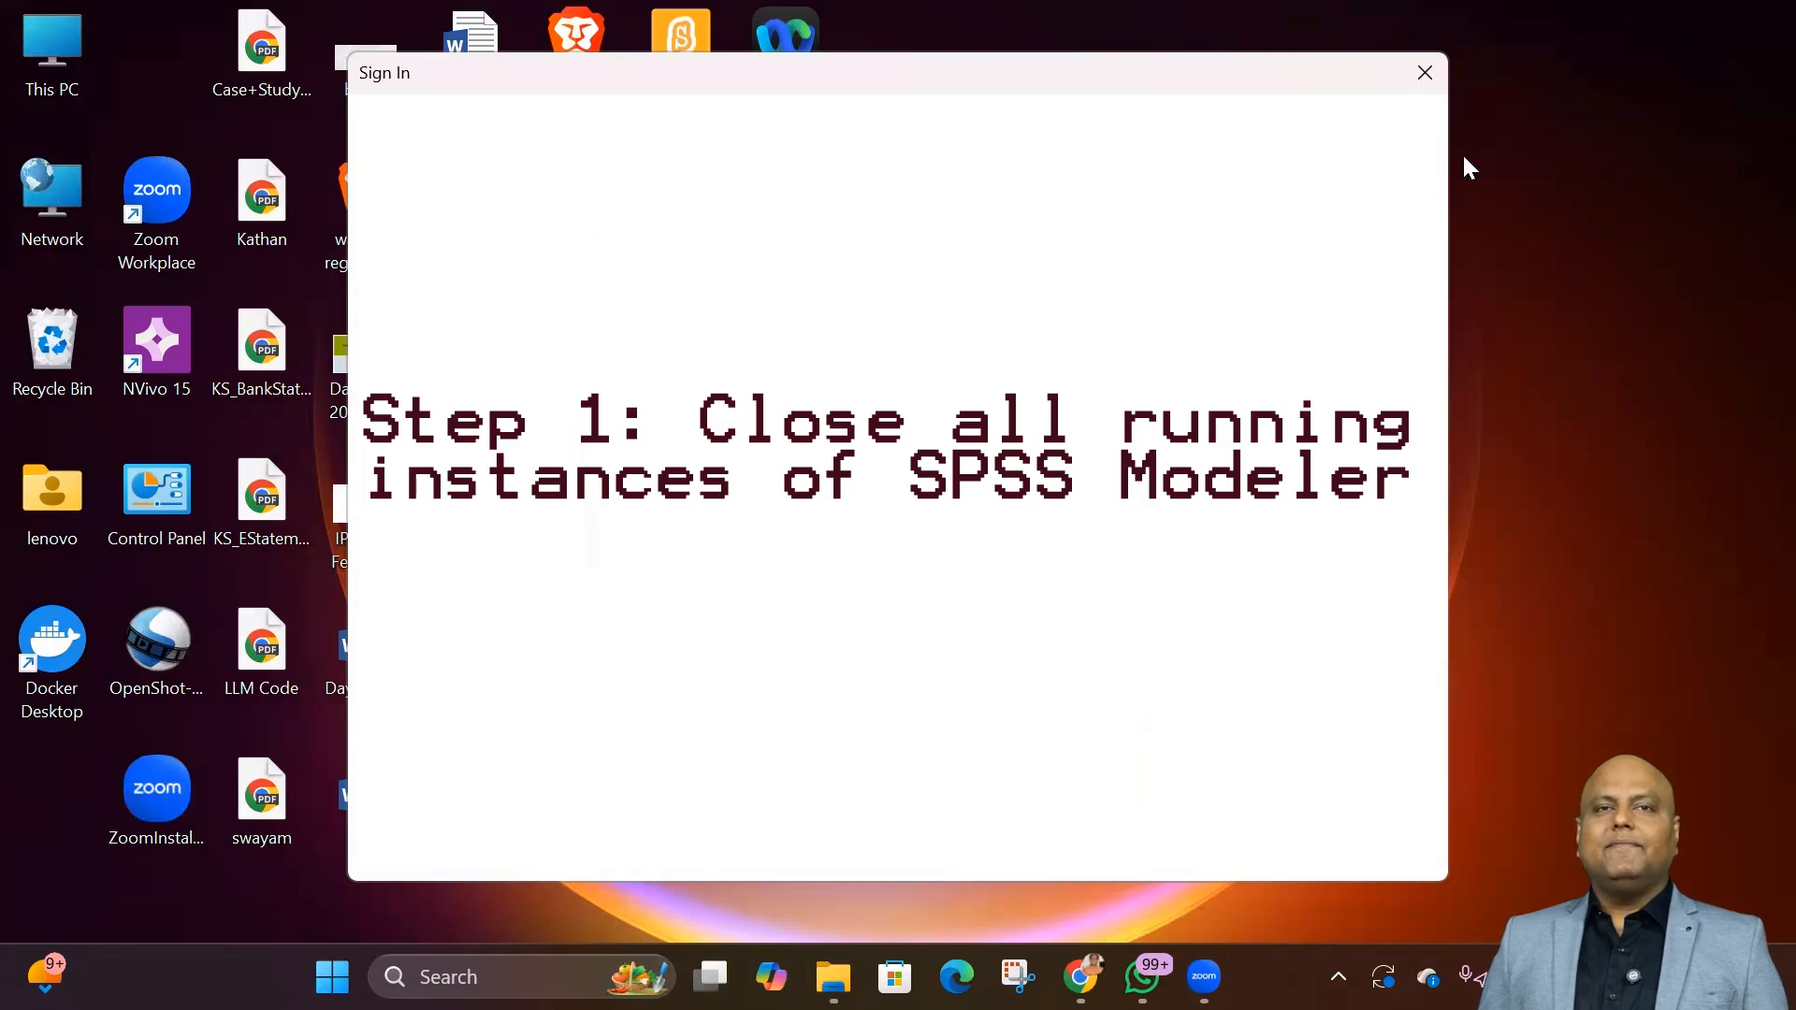
pyautogui.click(1424, 73)
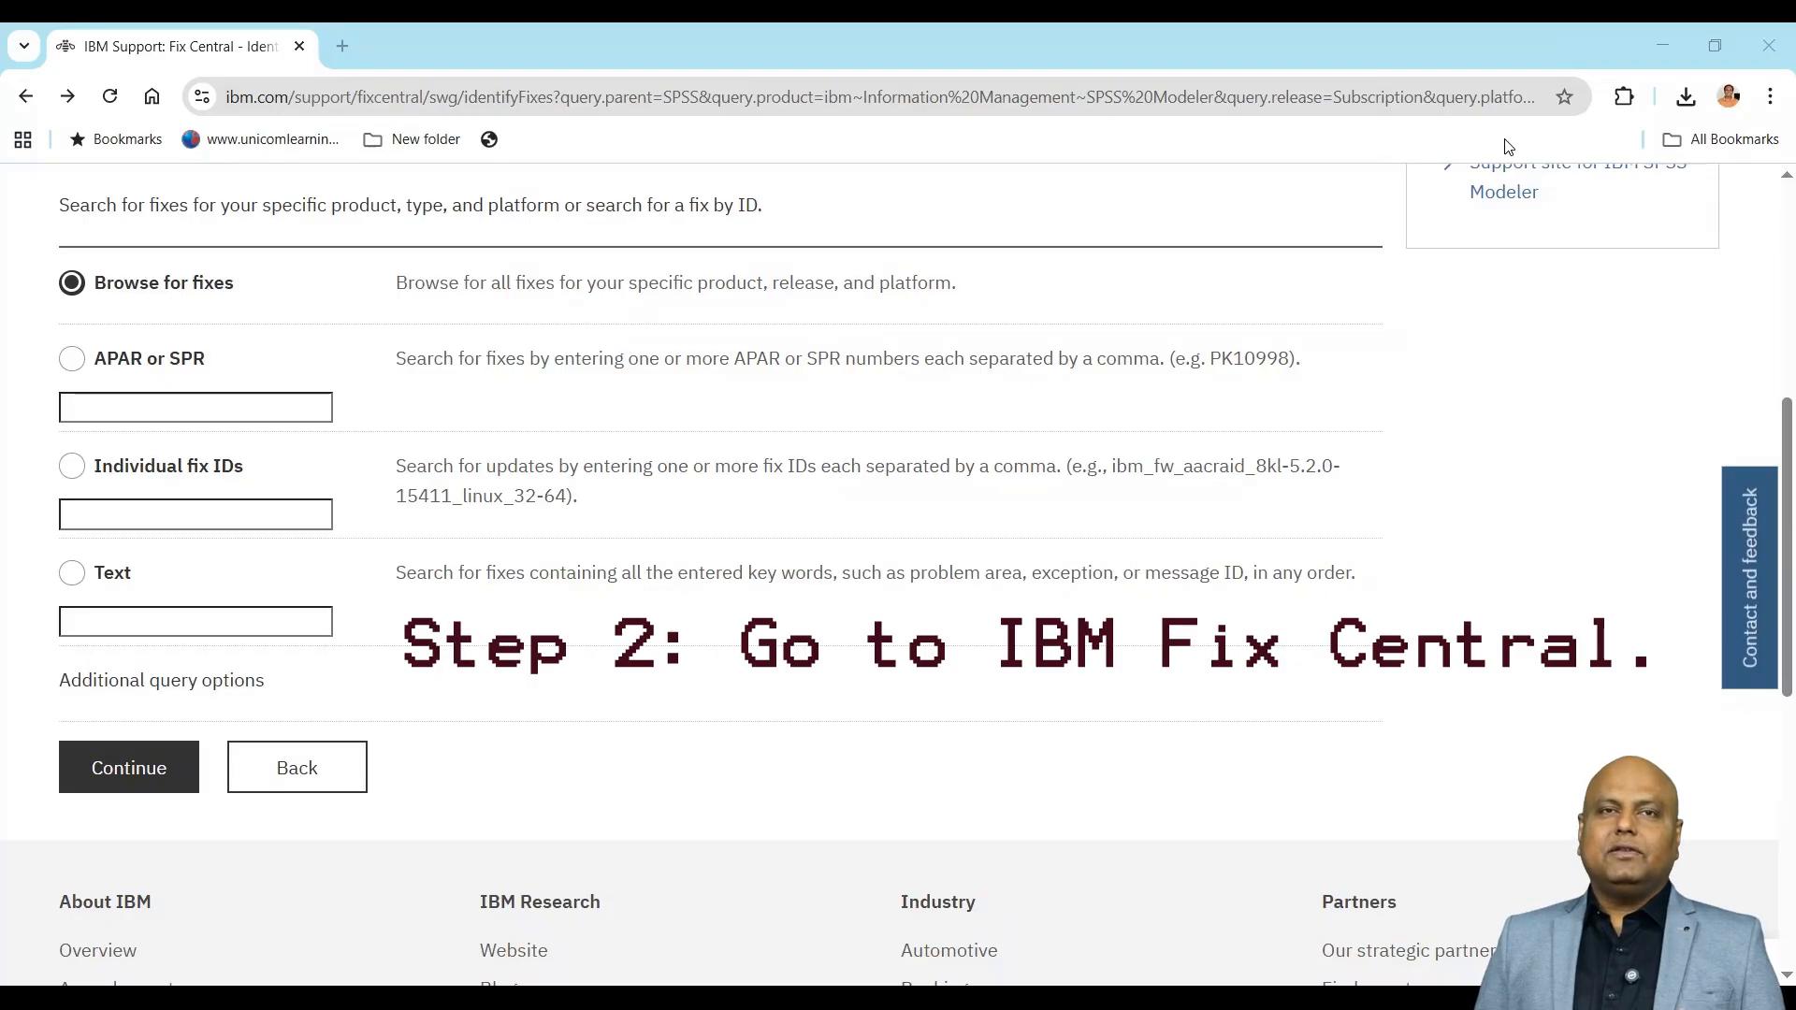
pyautogui.moveTo(775, 412)
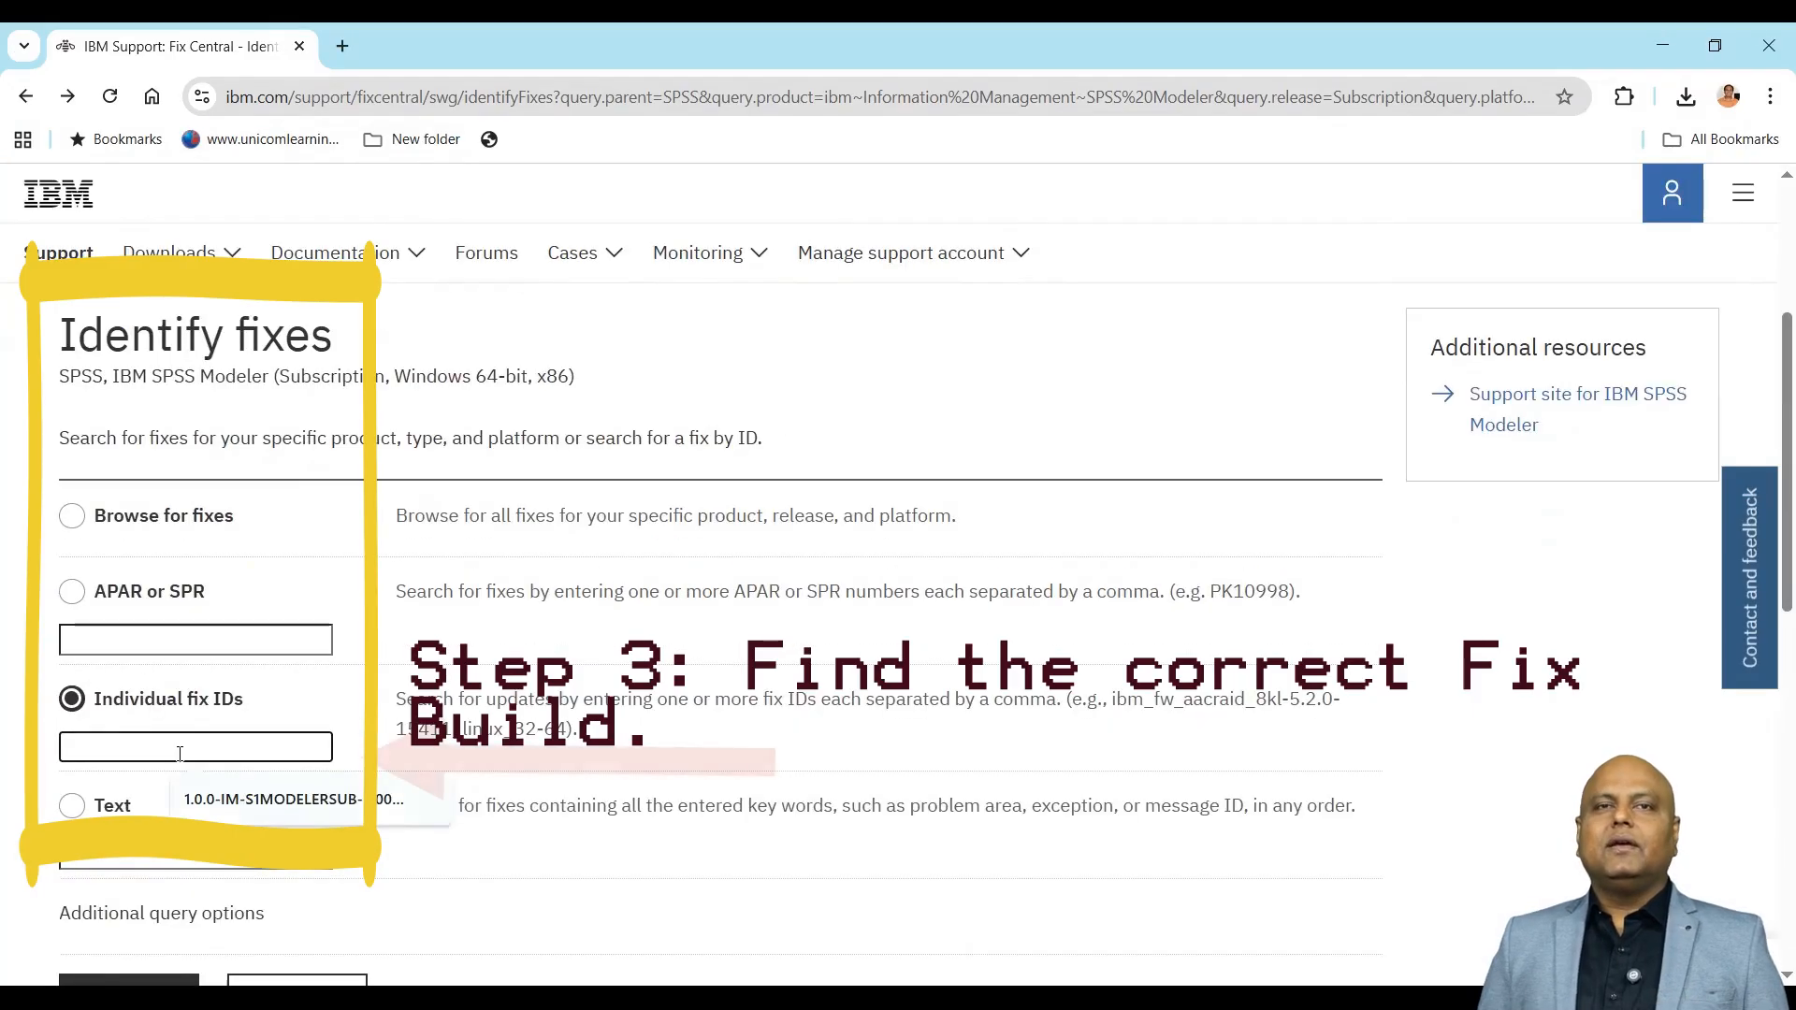
# - Search Fix Central by individual fix ID S1MODELERSUB-IF003-LICSRV to reach its download terms
pyautogui.write('S1MODELERSUB-IF003-LICSRV')
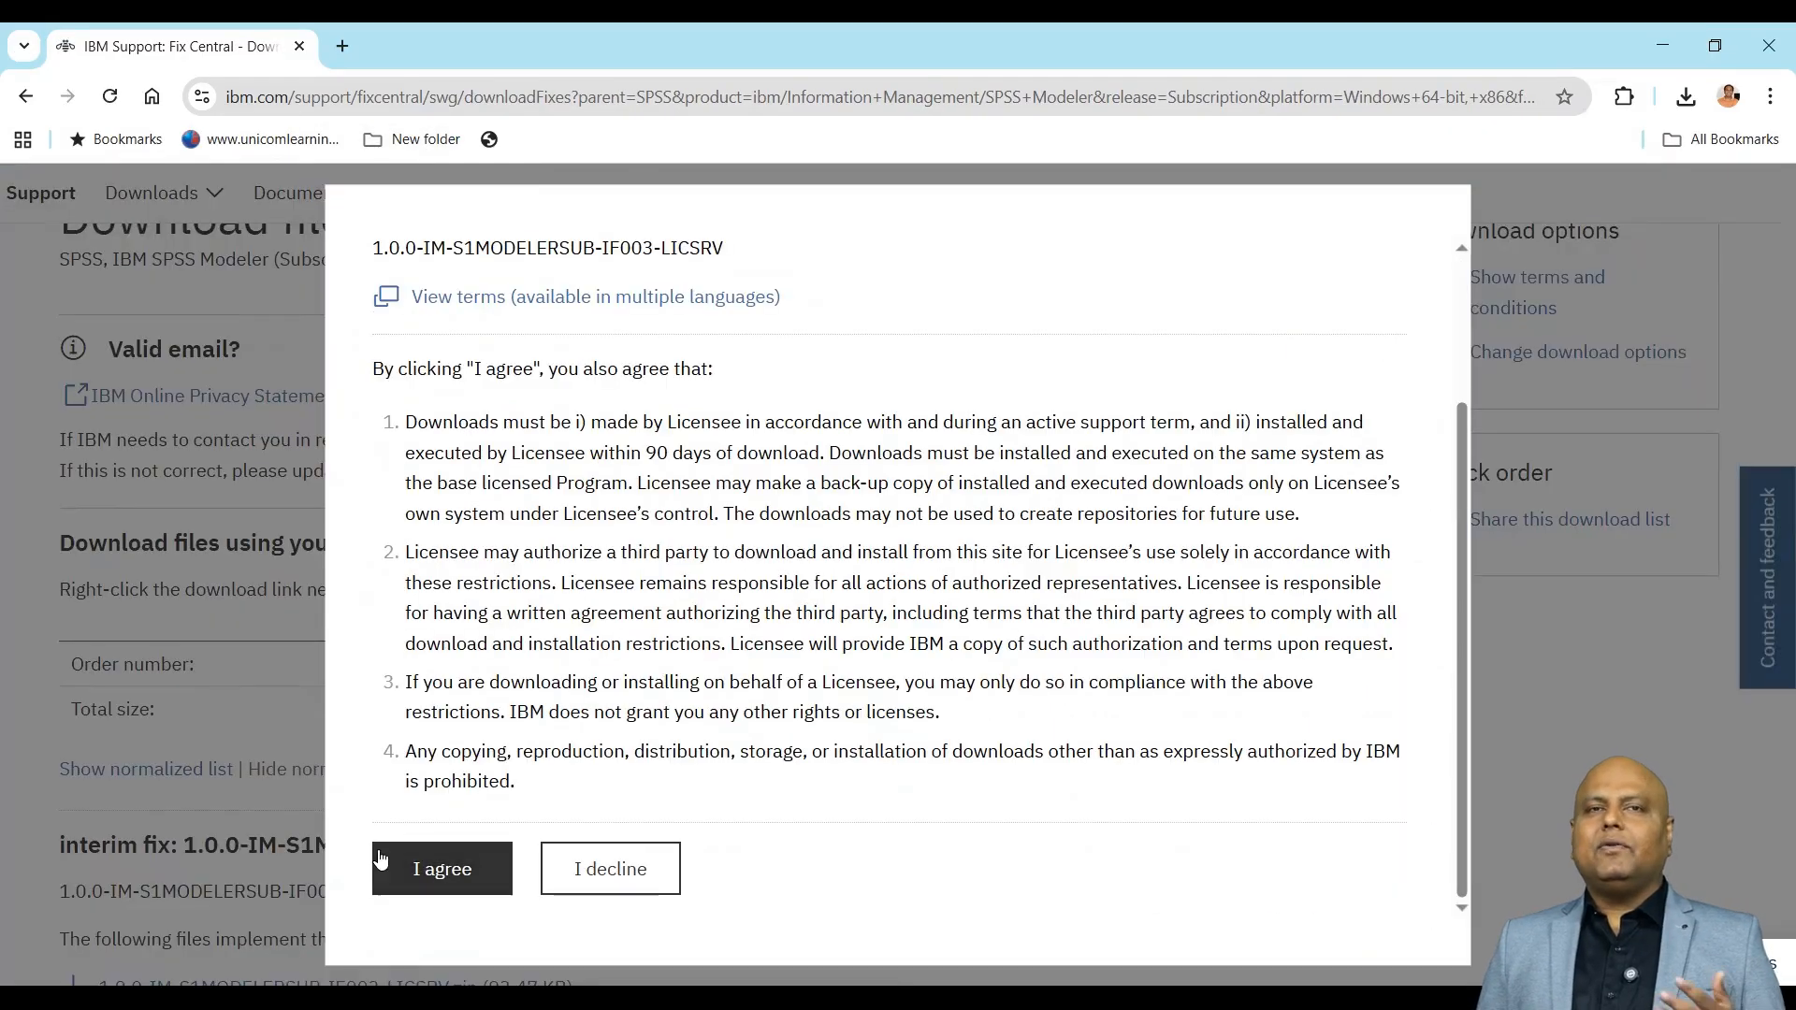
# - Agree to the download terms so the IF003-LICSRV fix zip is listed for download
pyautogui.click(441, 868)
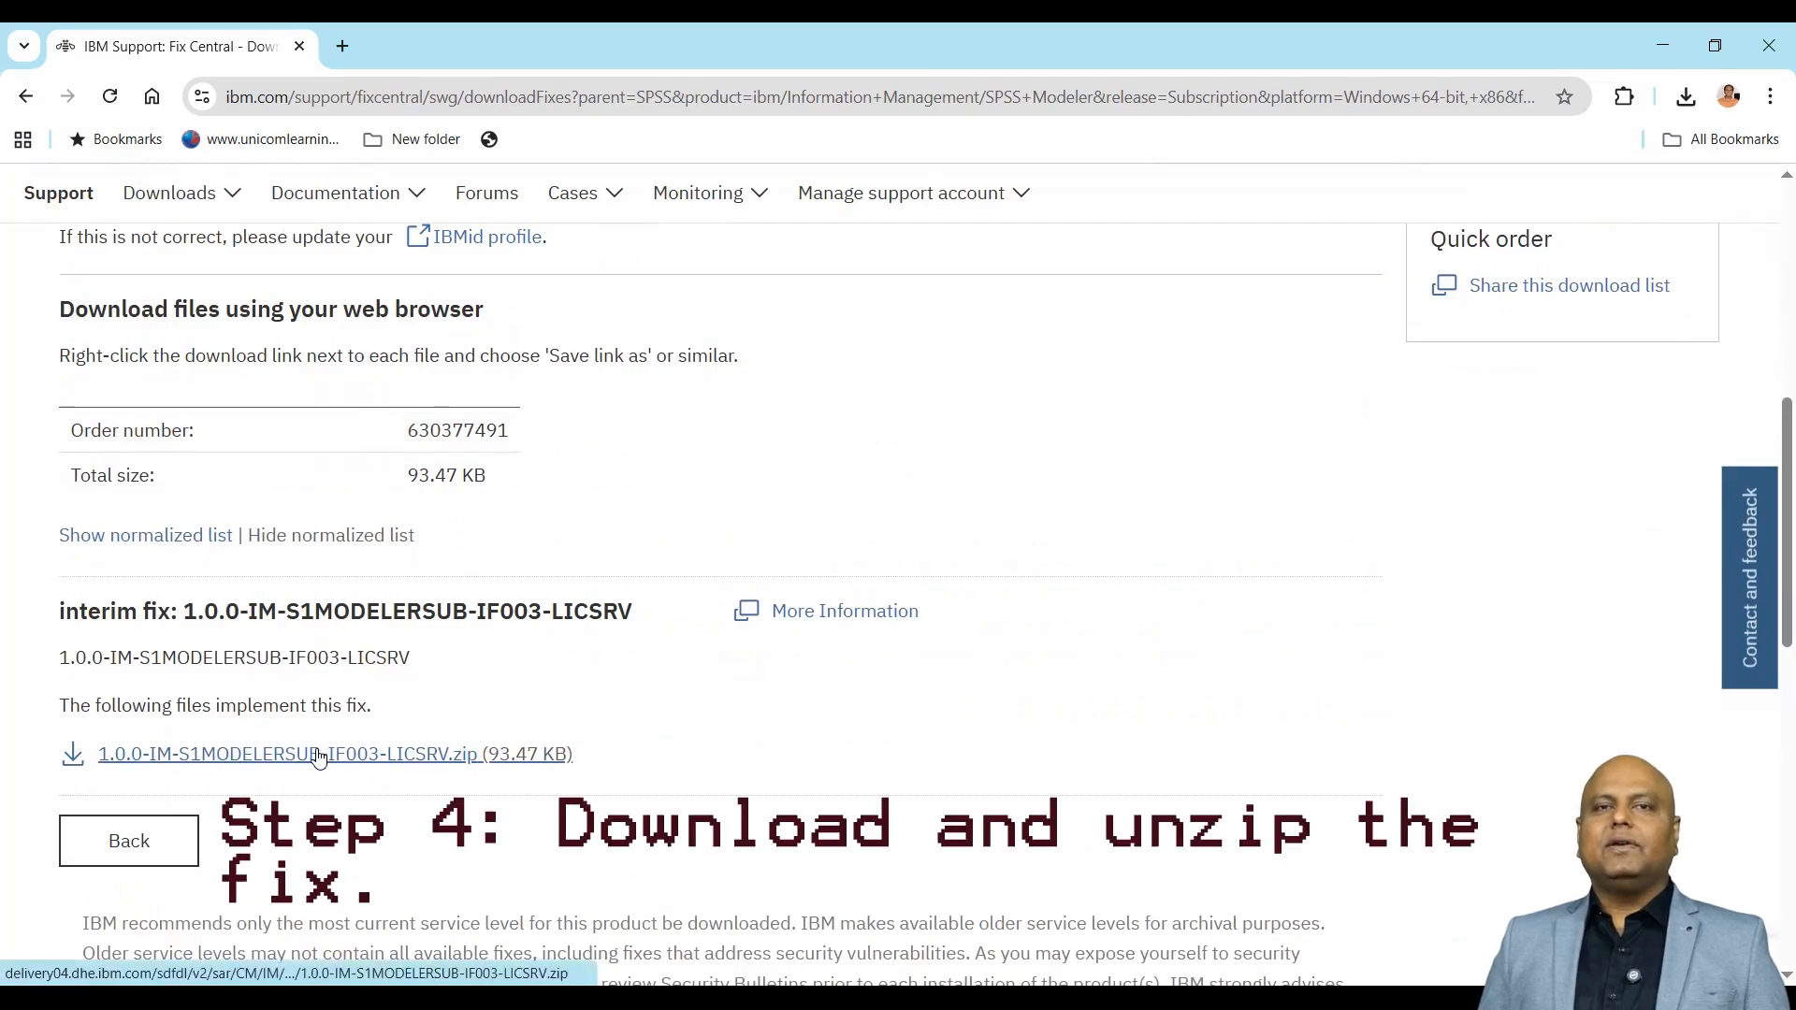
pyautogui.moveTo(325, 758)
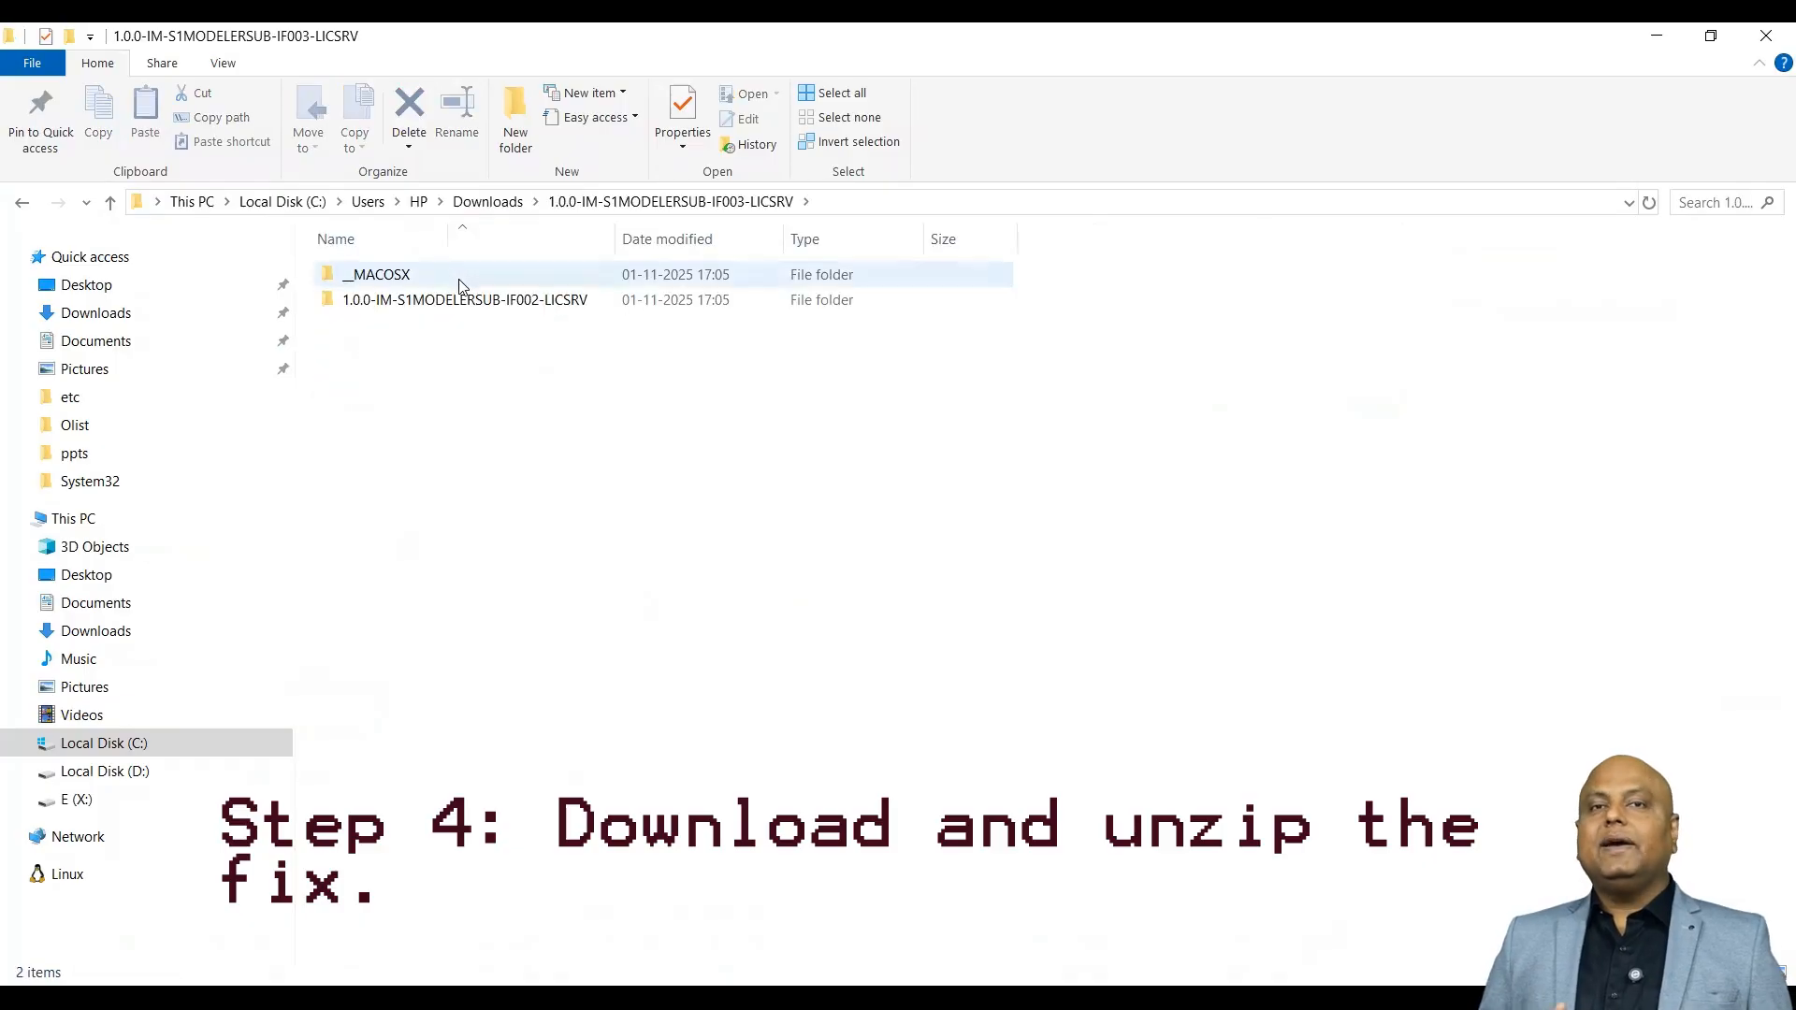
# - Enter the extracted 1.0.0-IM-S1MODELERSUB-IF002-LICSRV folder holding the ibmidlic jar and Readme
pyautogui.doubleClick(466, 299)
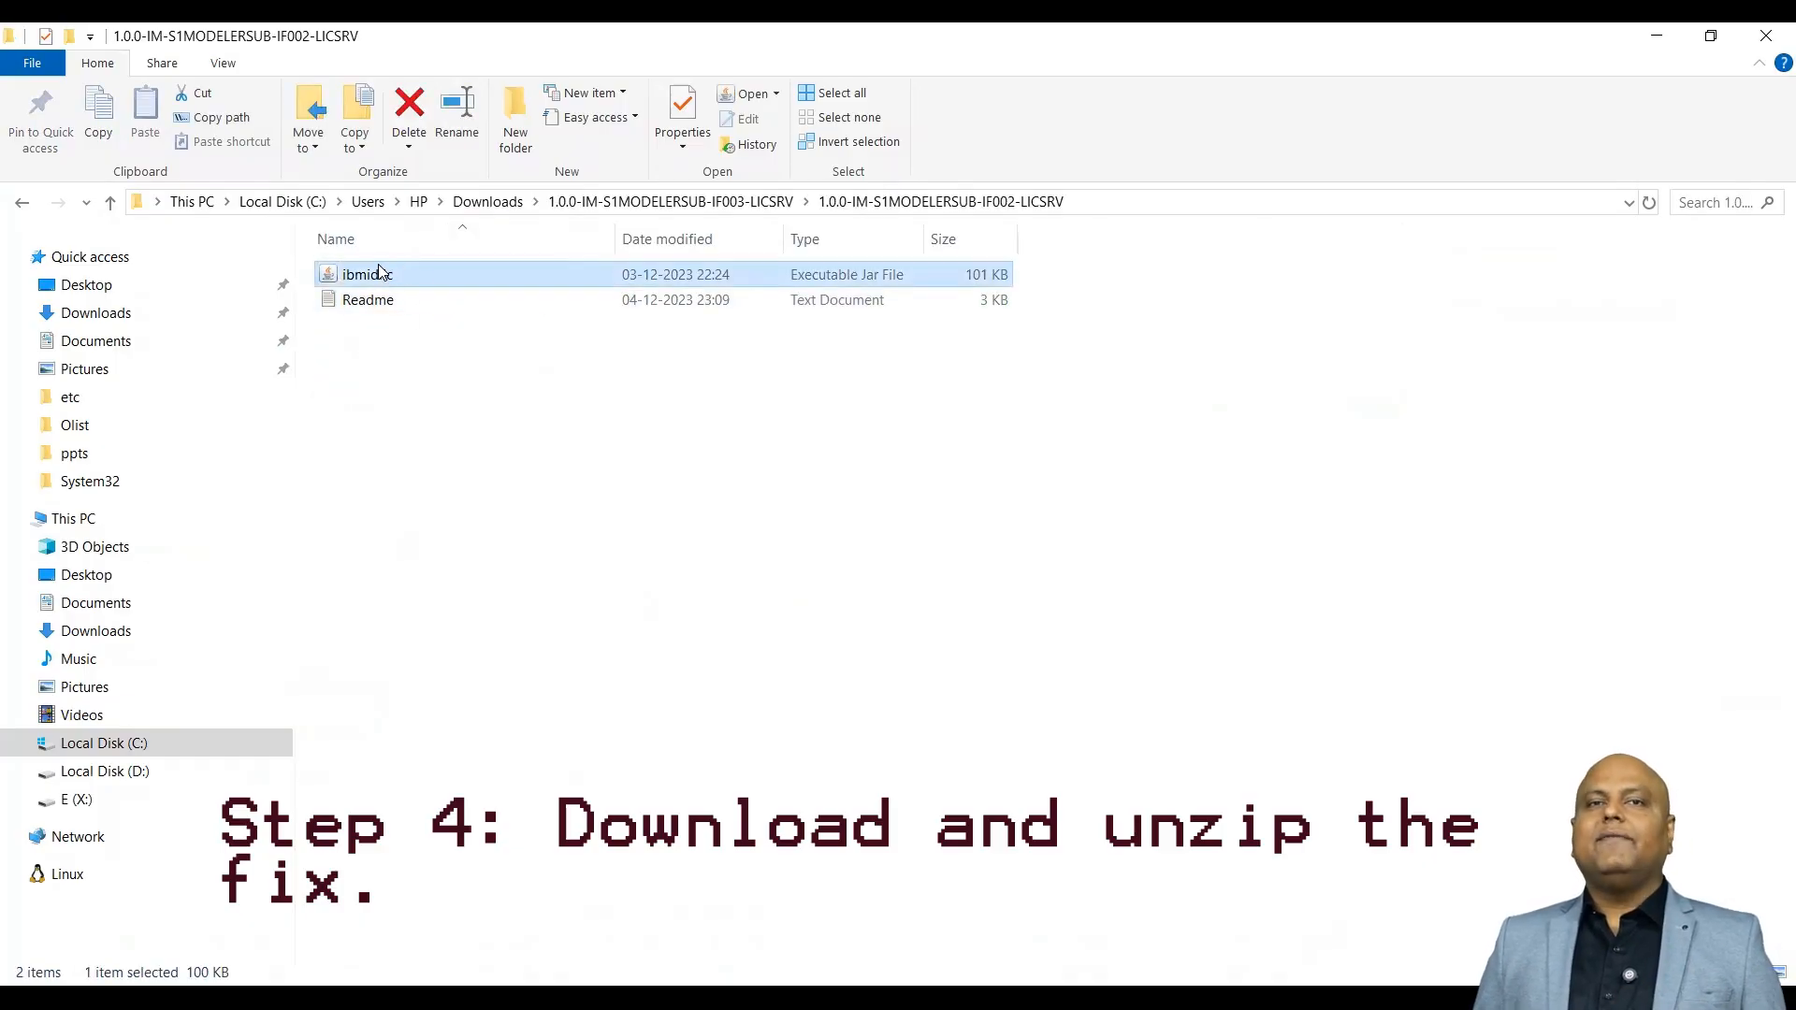
pyautogui.moveTo(368, 313)
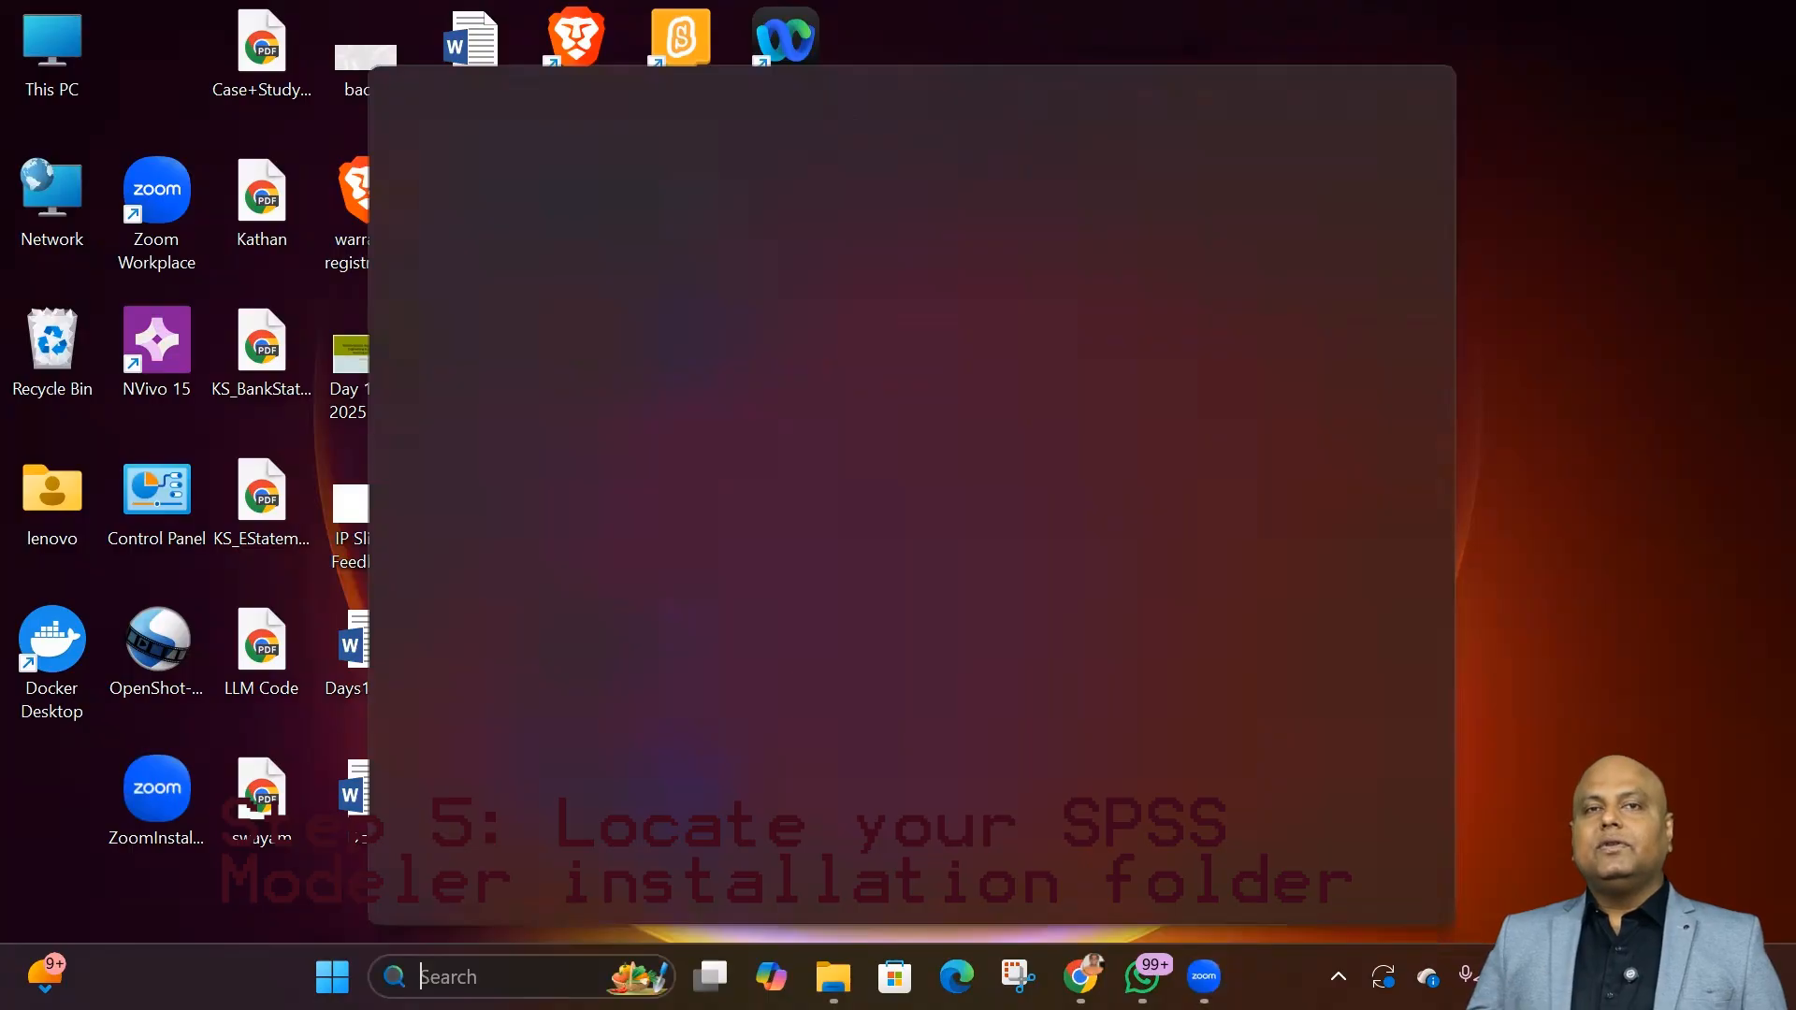
# - Locate the IBM SPSS Modeler Subscription shortcut from Start and reach its install location's lib folder
pyautogui.click(331, 977)
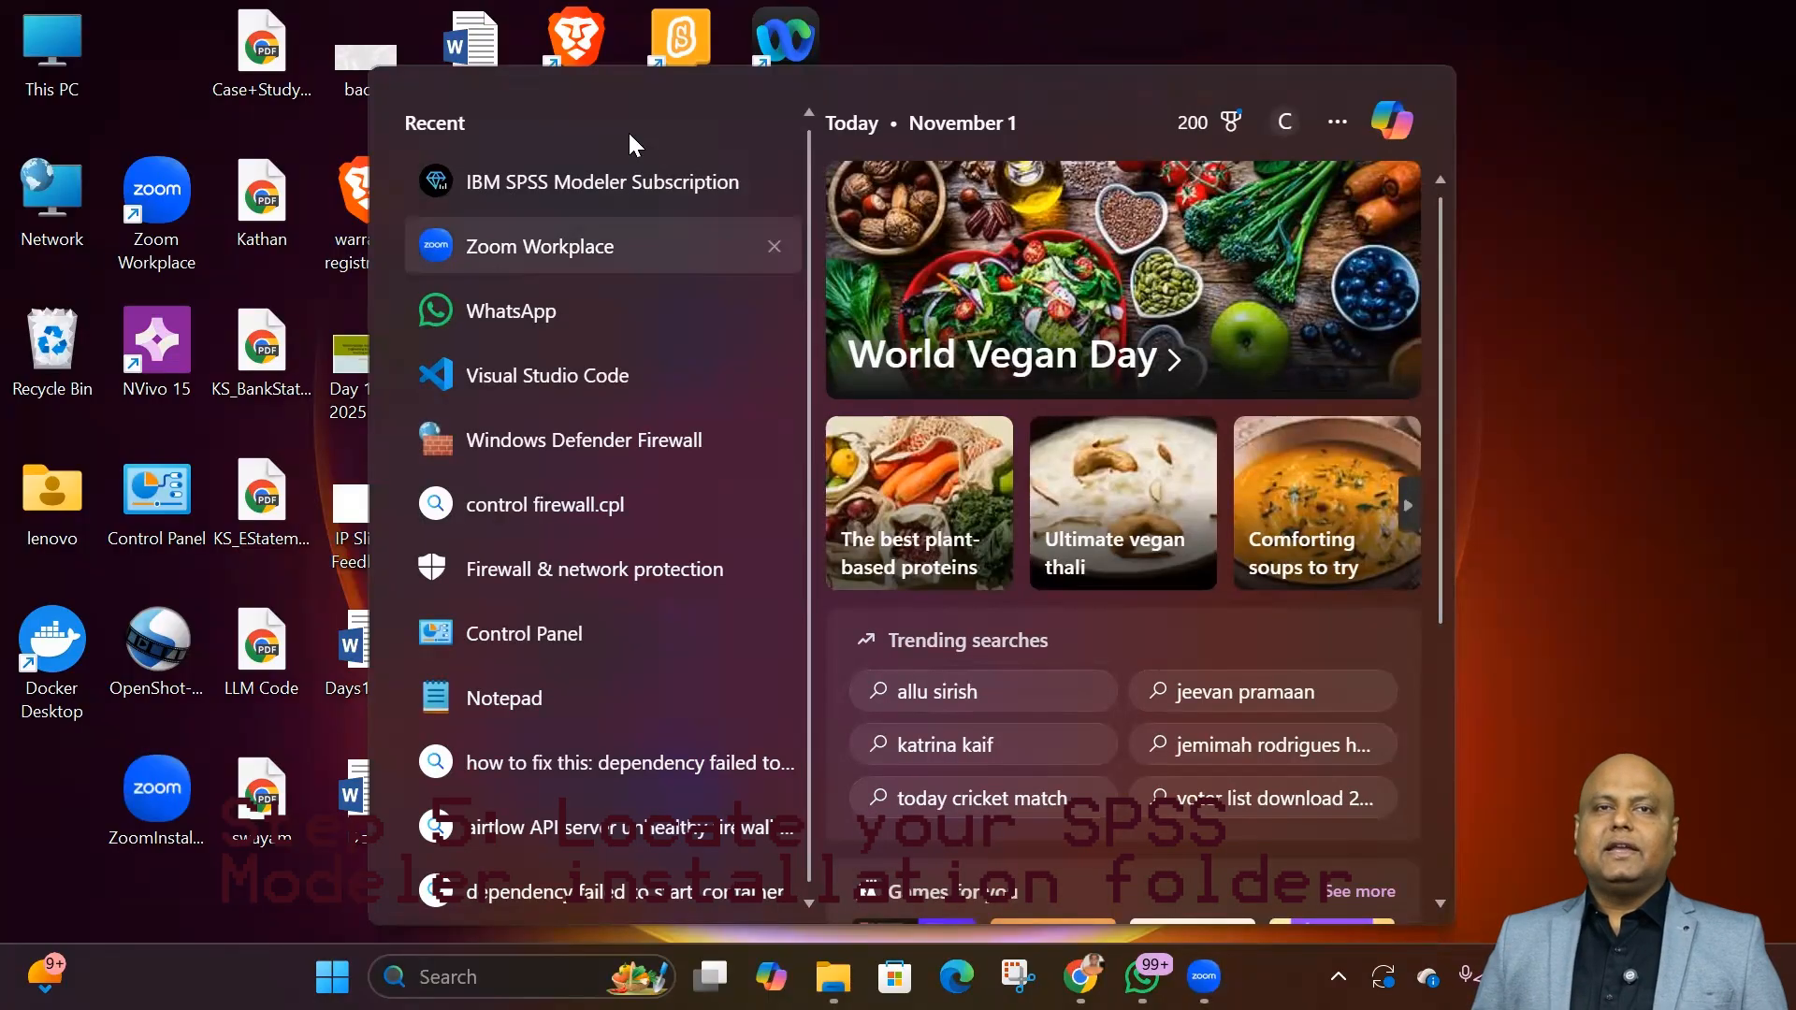
pyautogui.moveTo(679, 281)
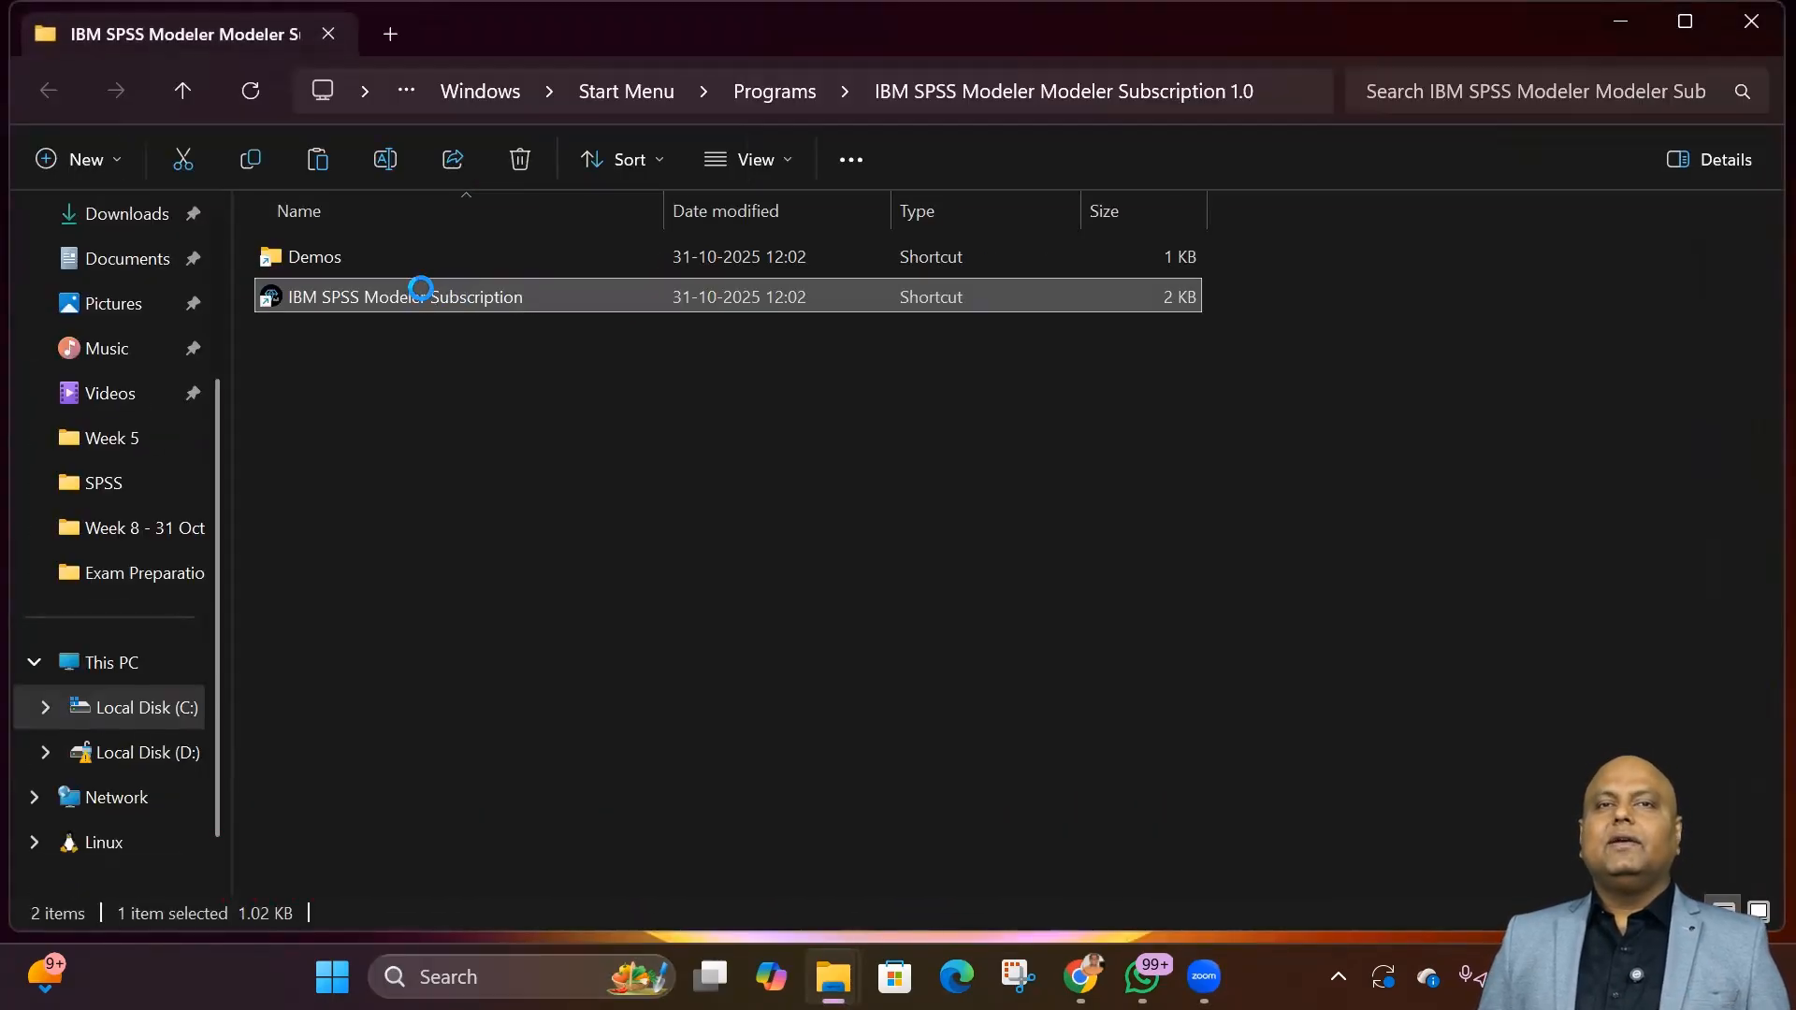
pyautogui.rightClick(404, 298)
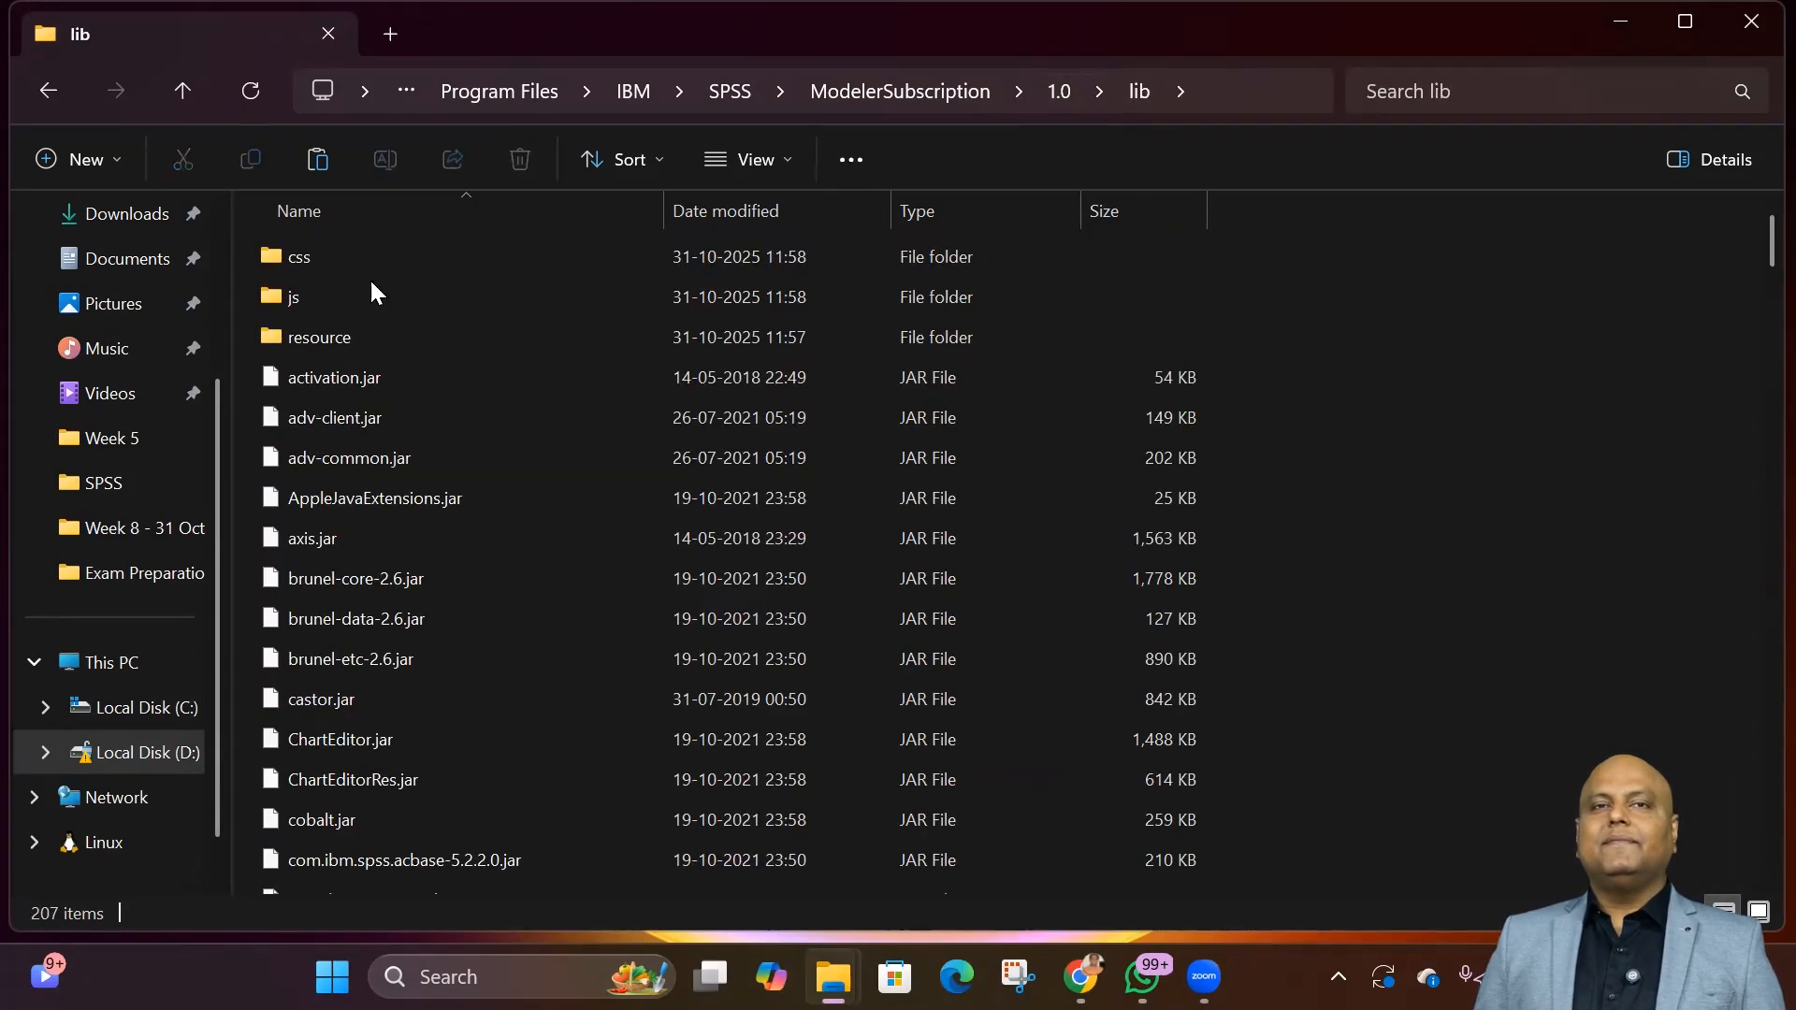
# - Find and select the old 99 KB ibmidlic.jar in the lib folder
pyautogui.click(333, 377)
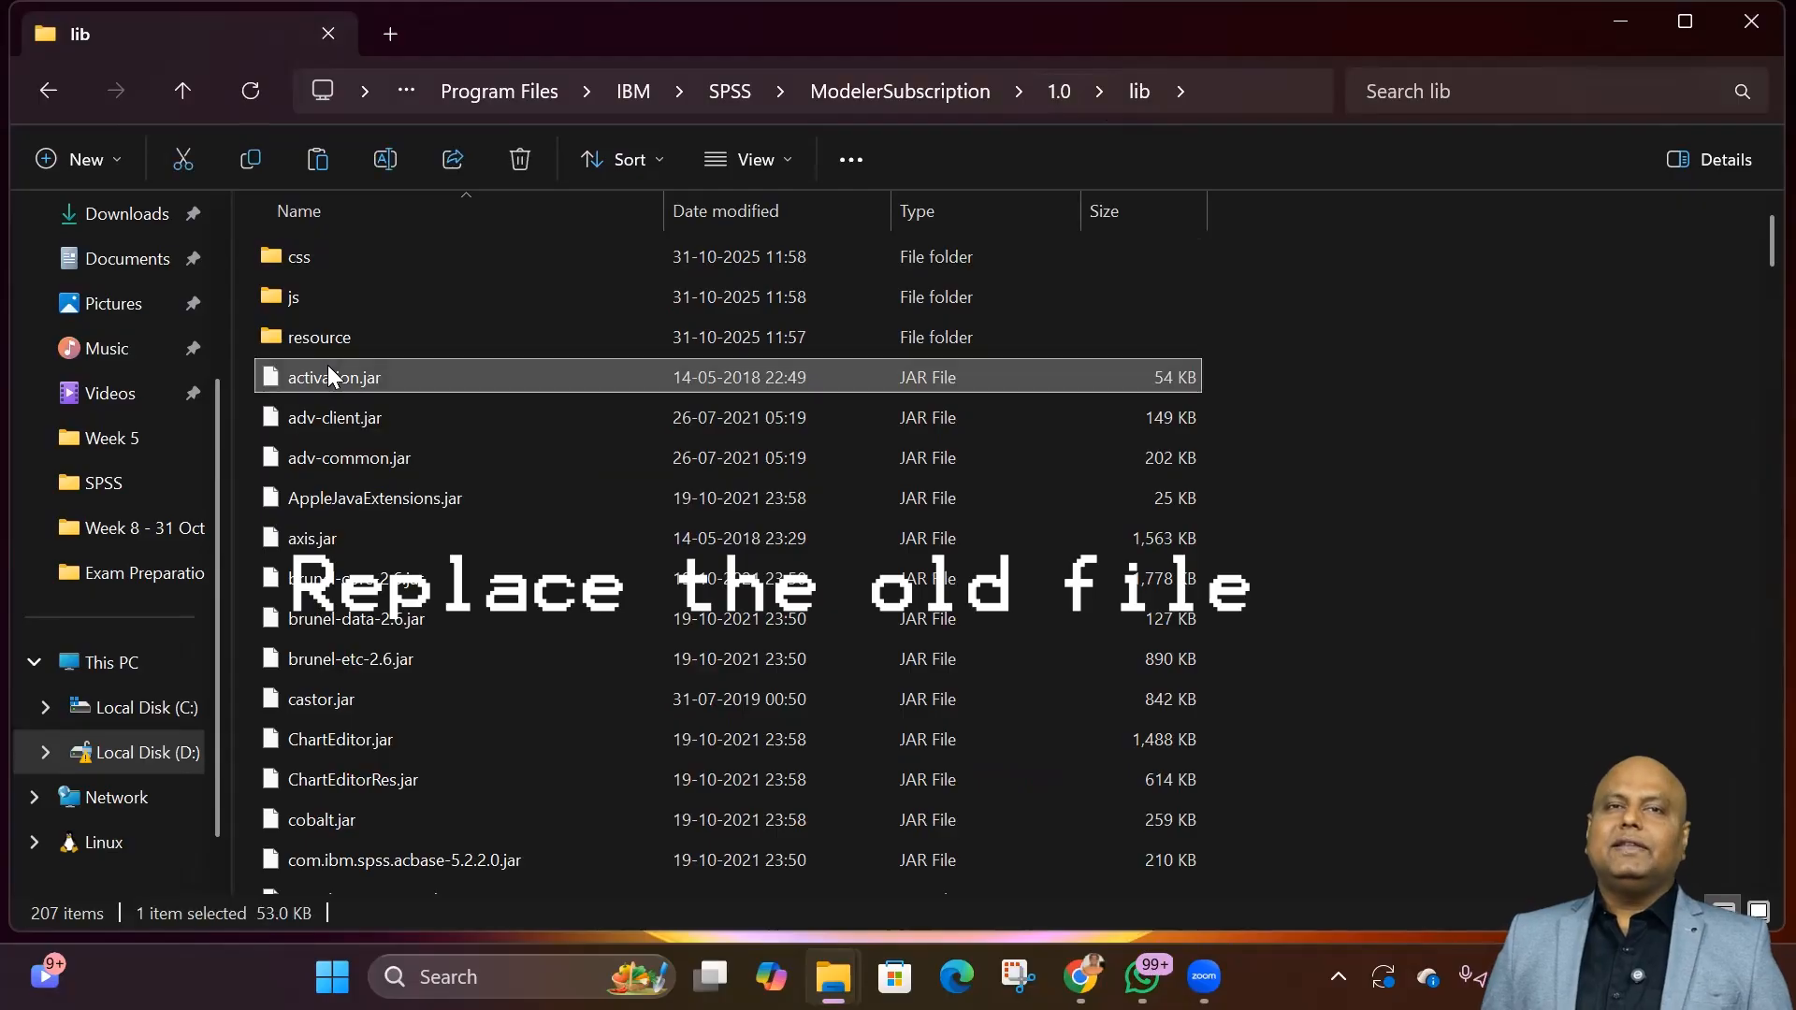
pyautogui.scroll(-3)
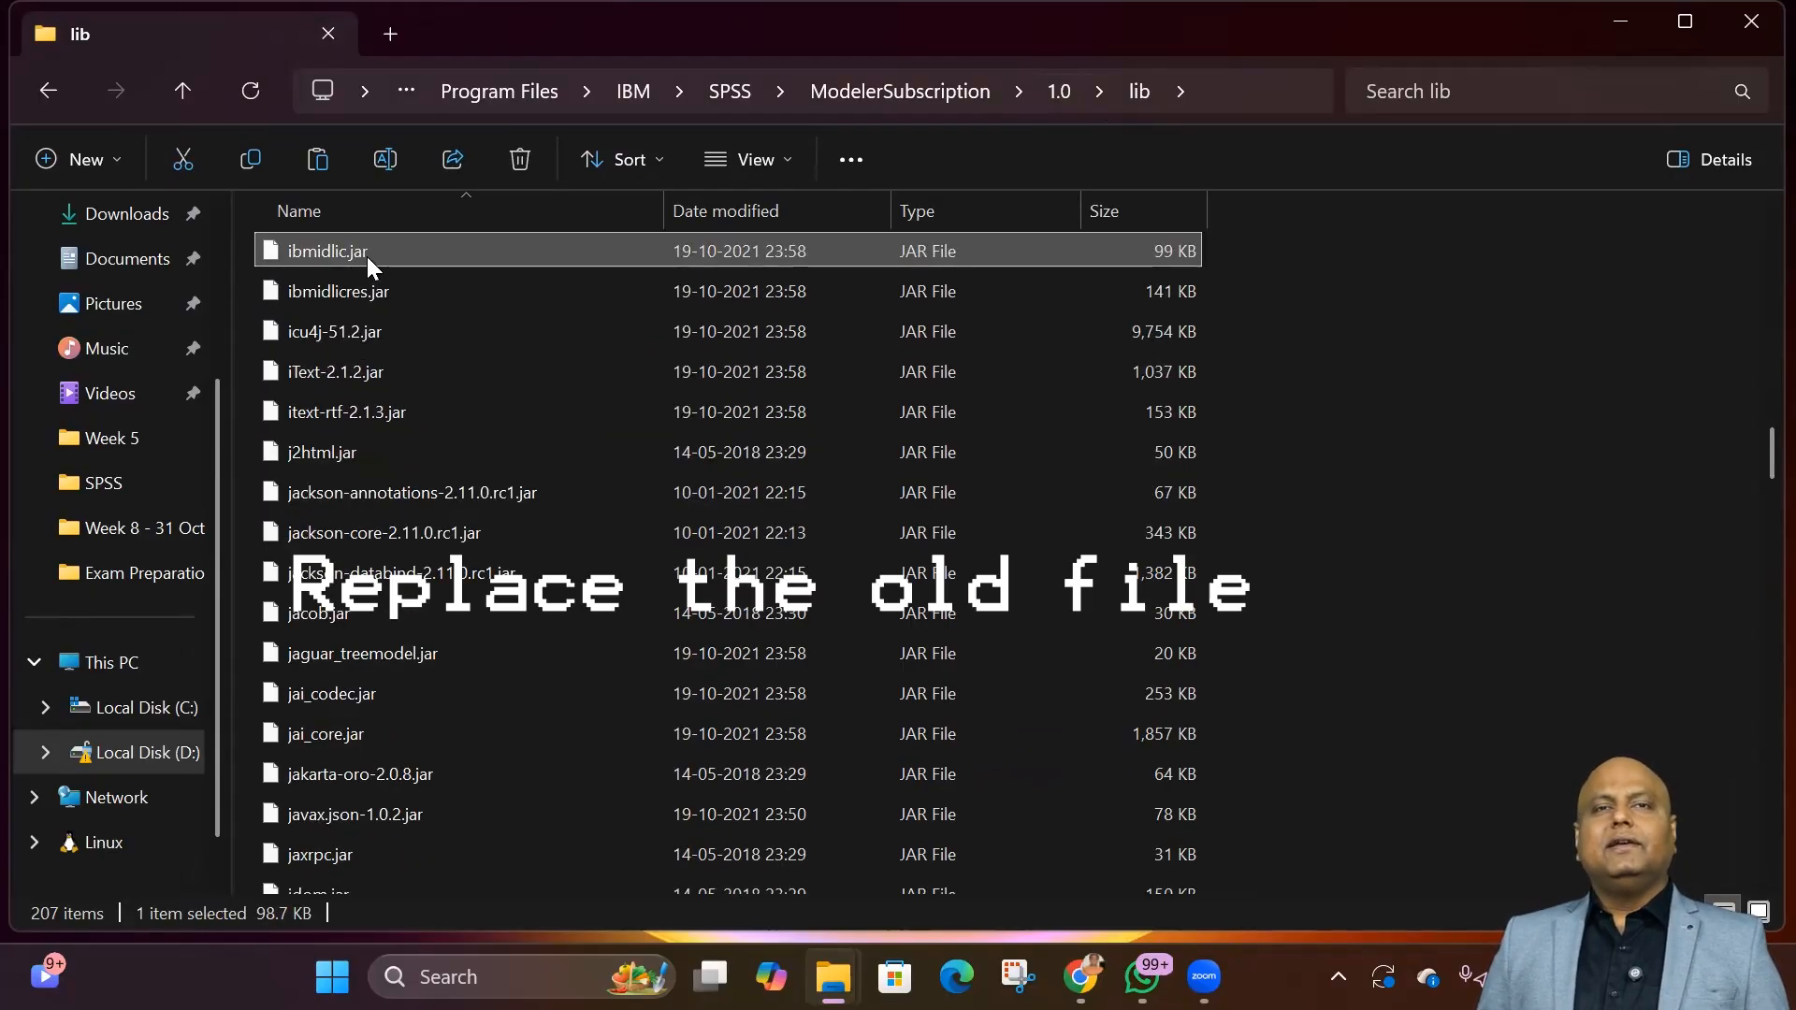
pyautogui.moveTo(345, 250)
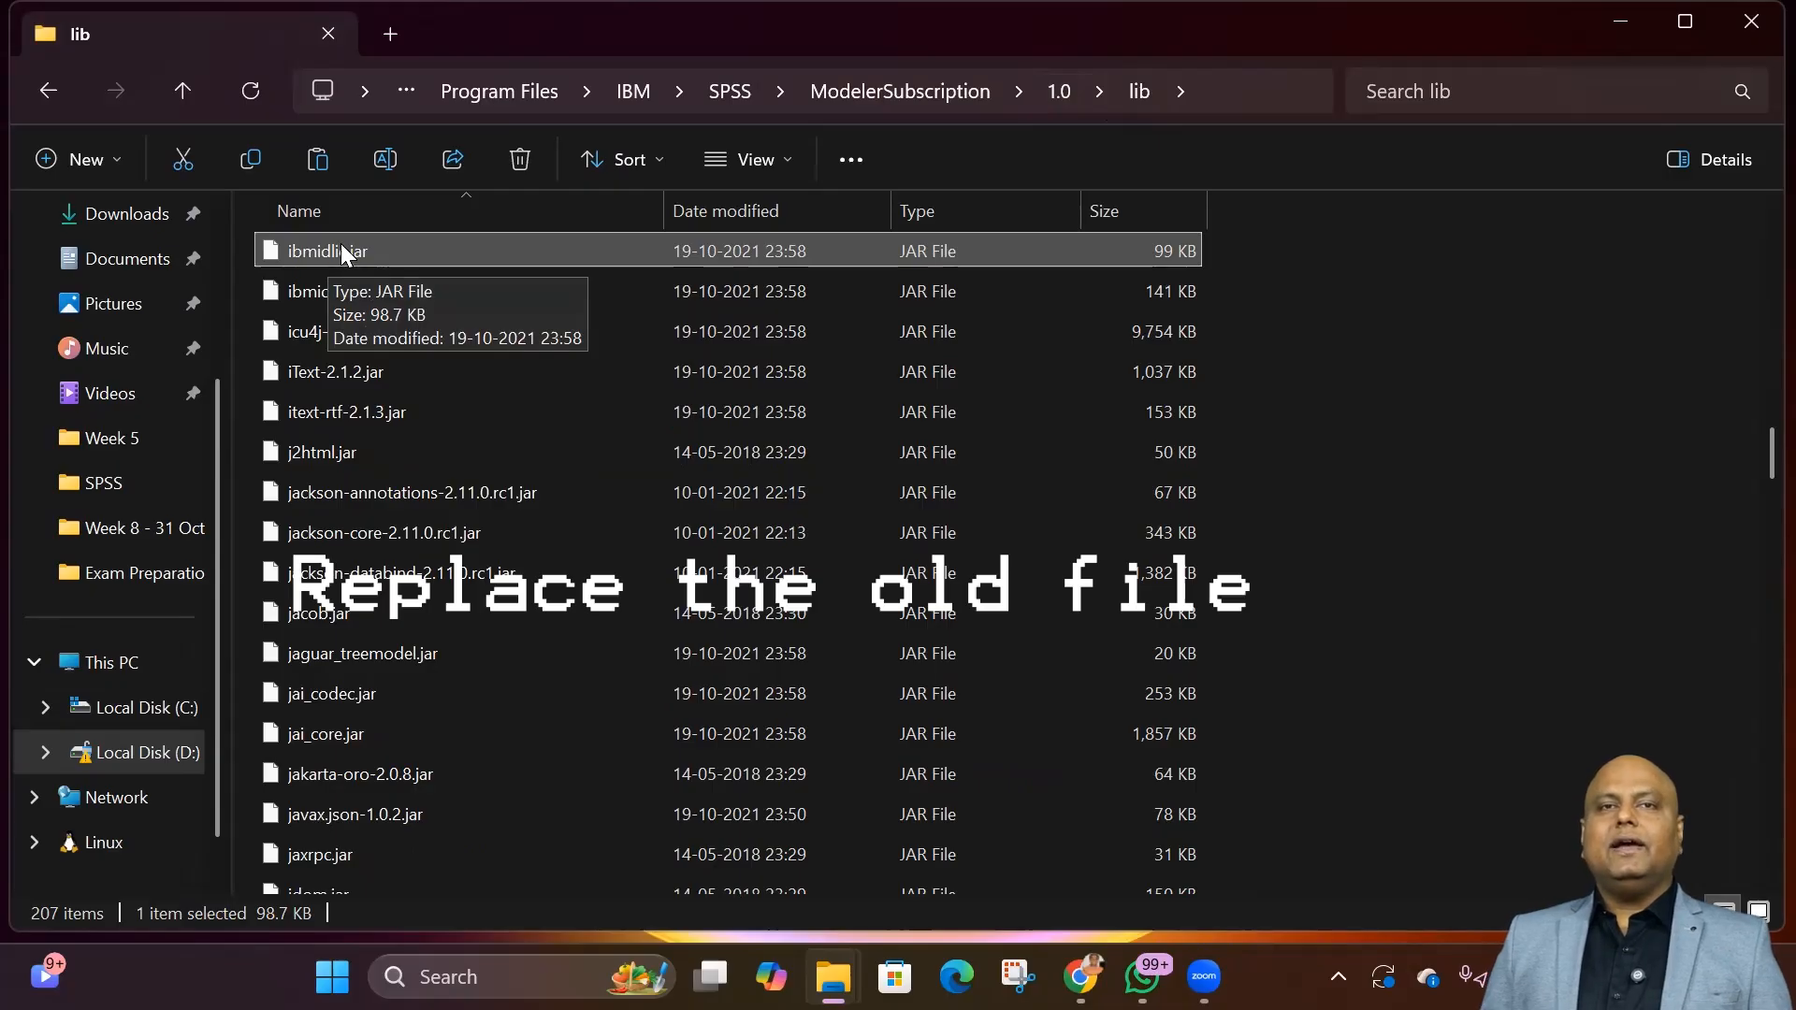
pyautogui.click(329, 251)
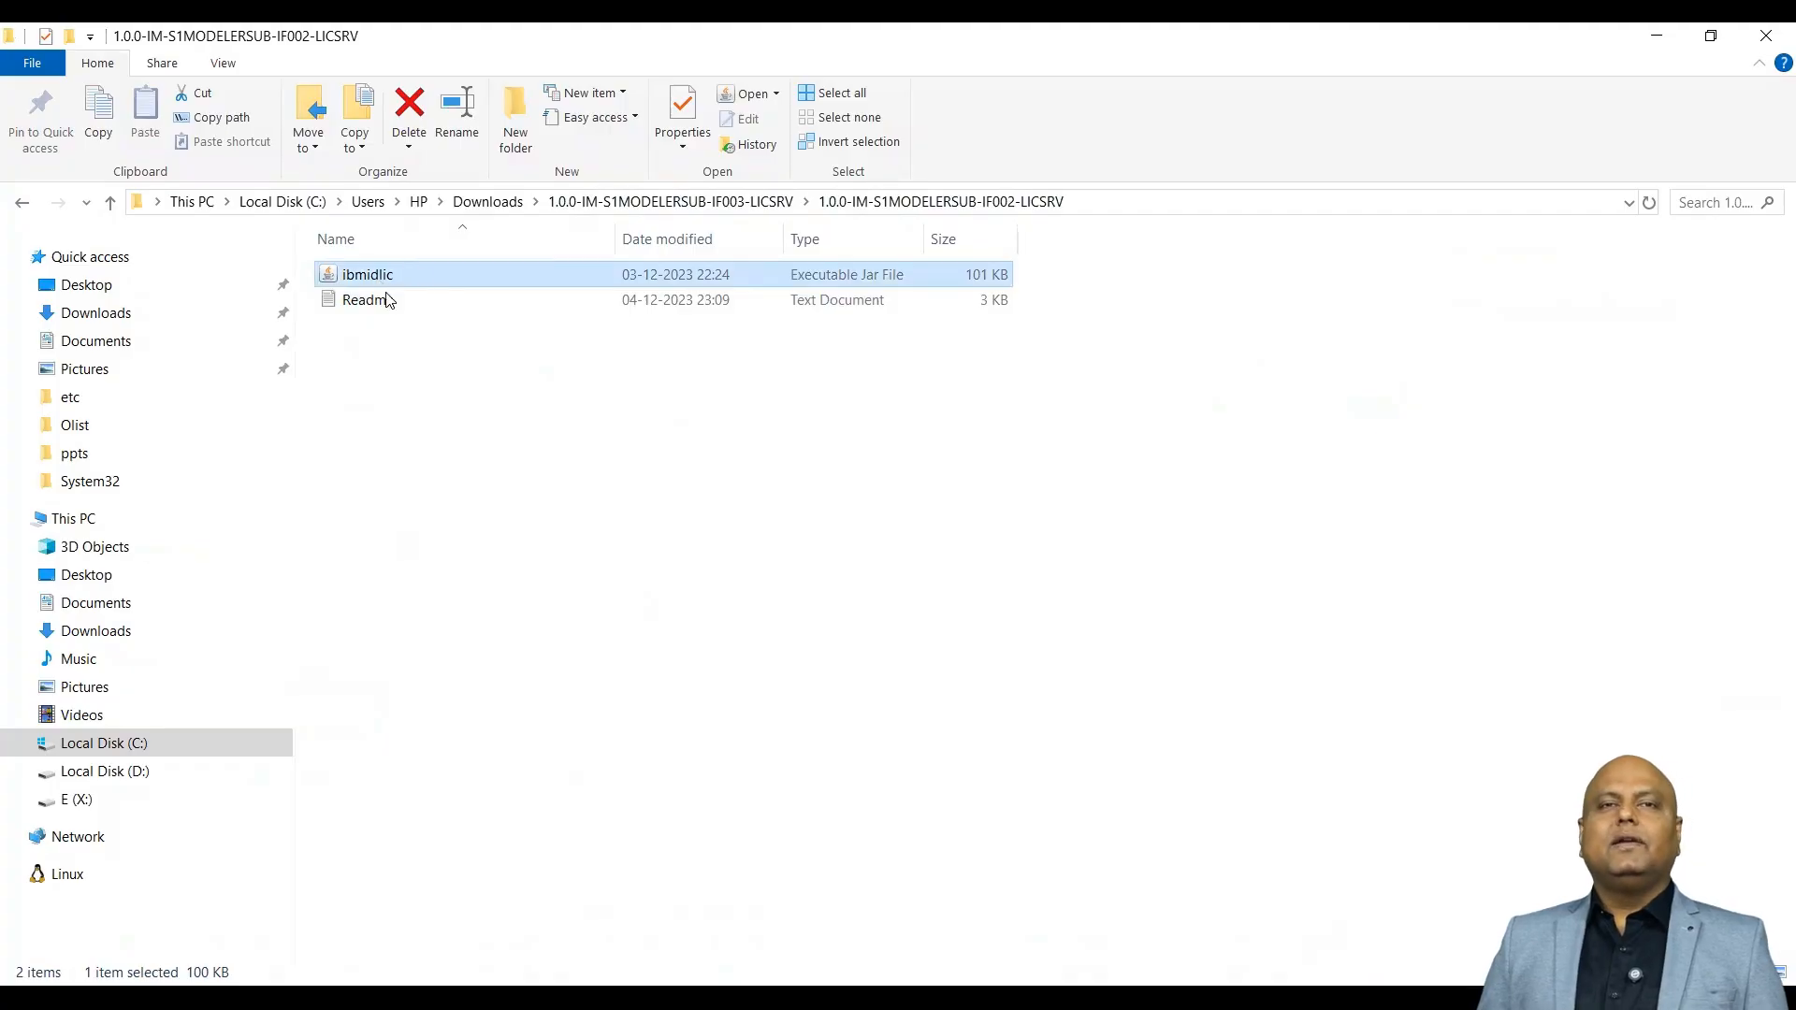
pyautogui.moveTo(366, 300)
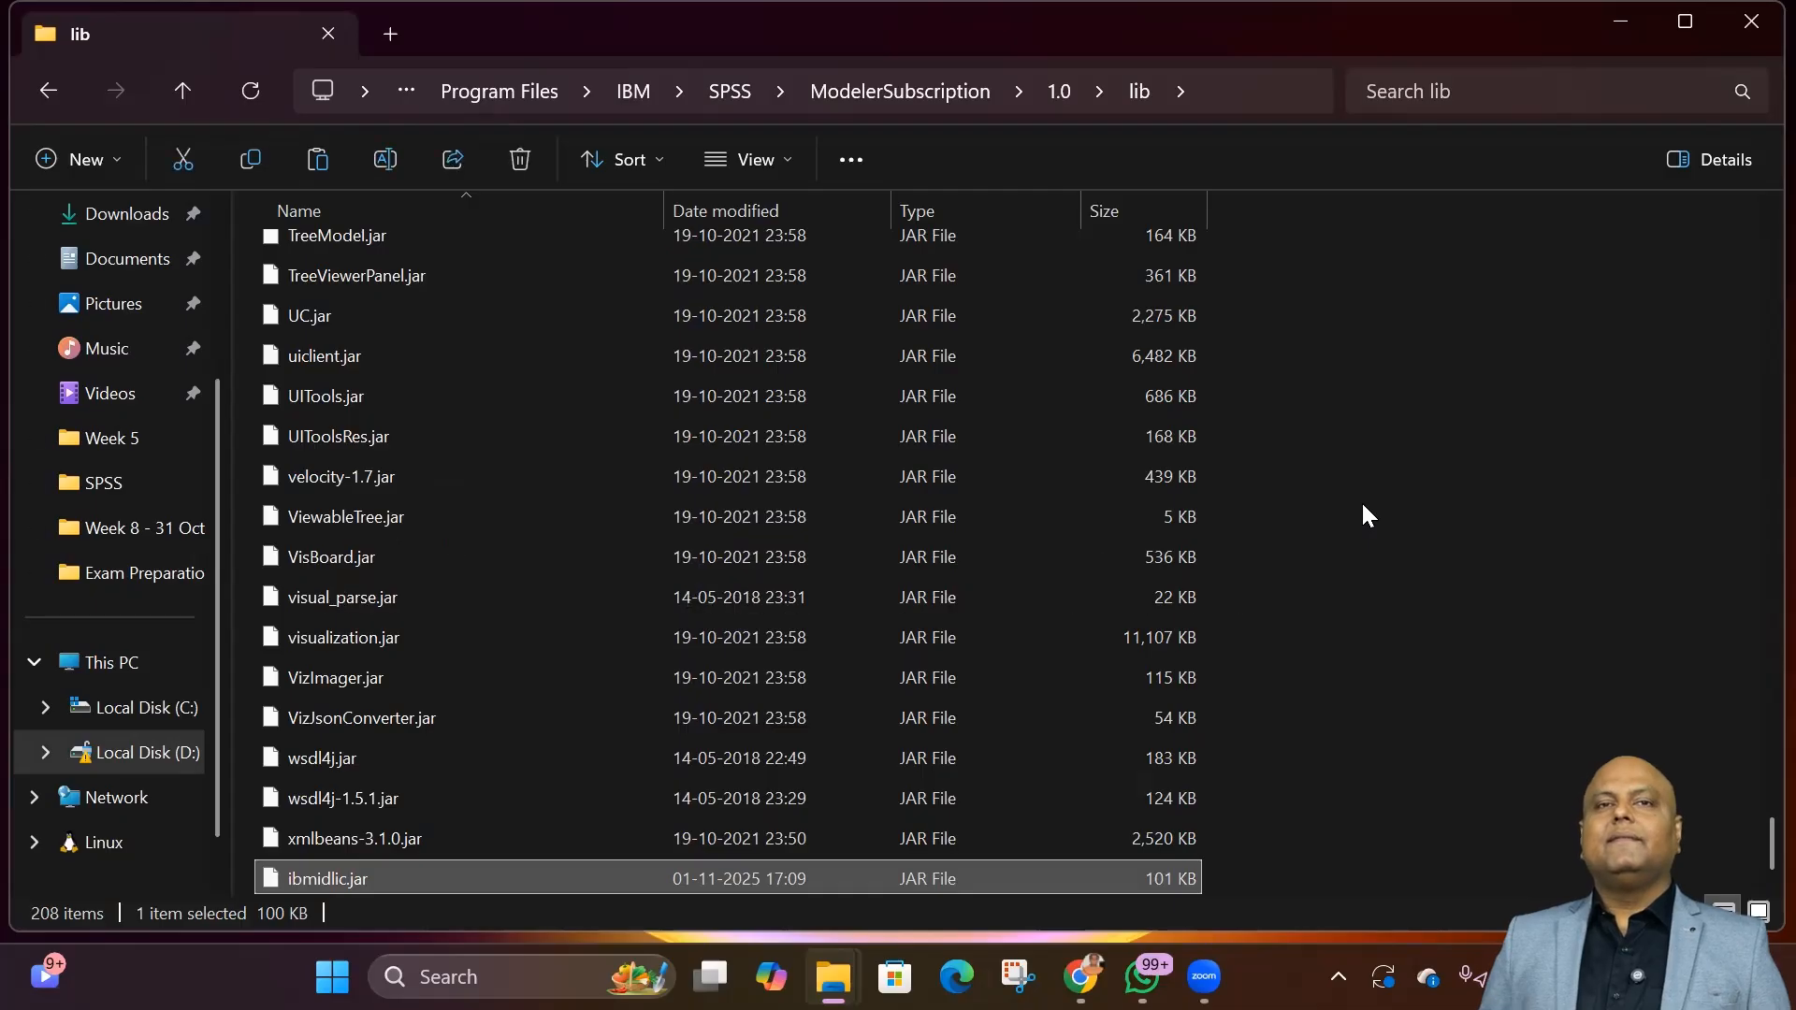
# - Launch IBM SPSS Modeler Subscription via Start search 'spss' and sign in with email and password
pyautogui.write('spss')
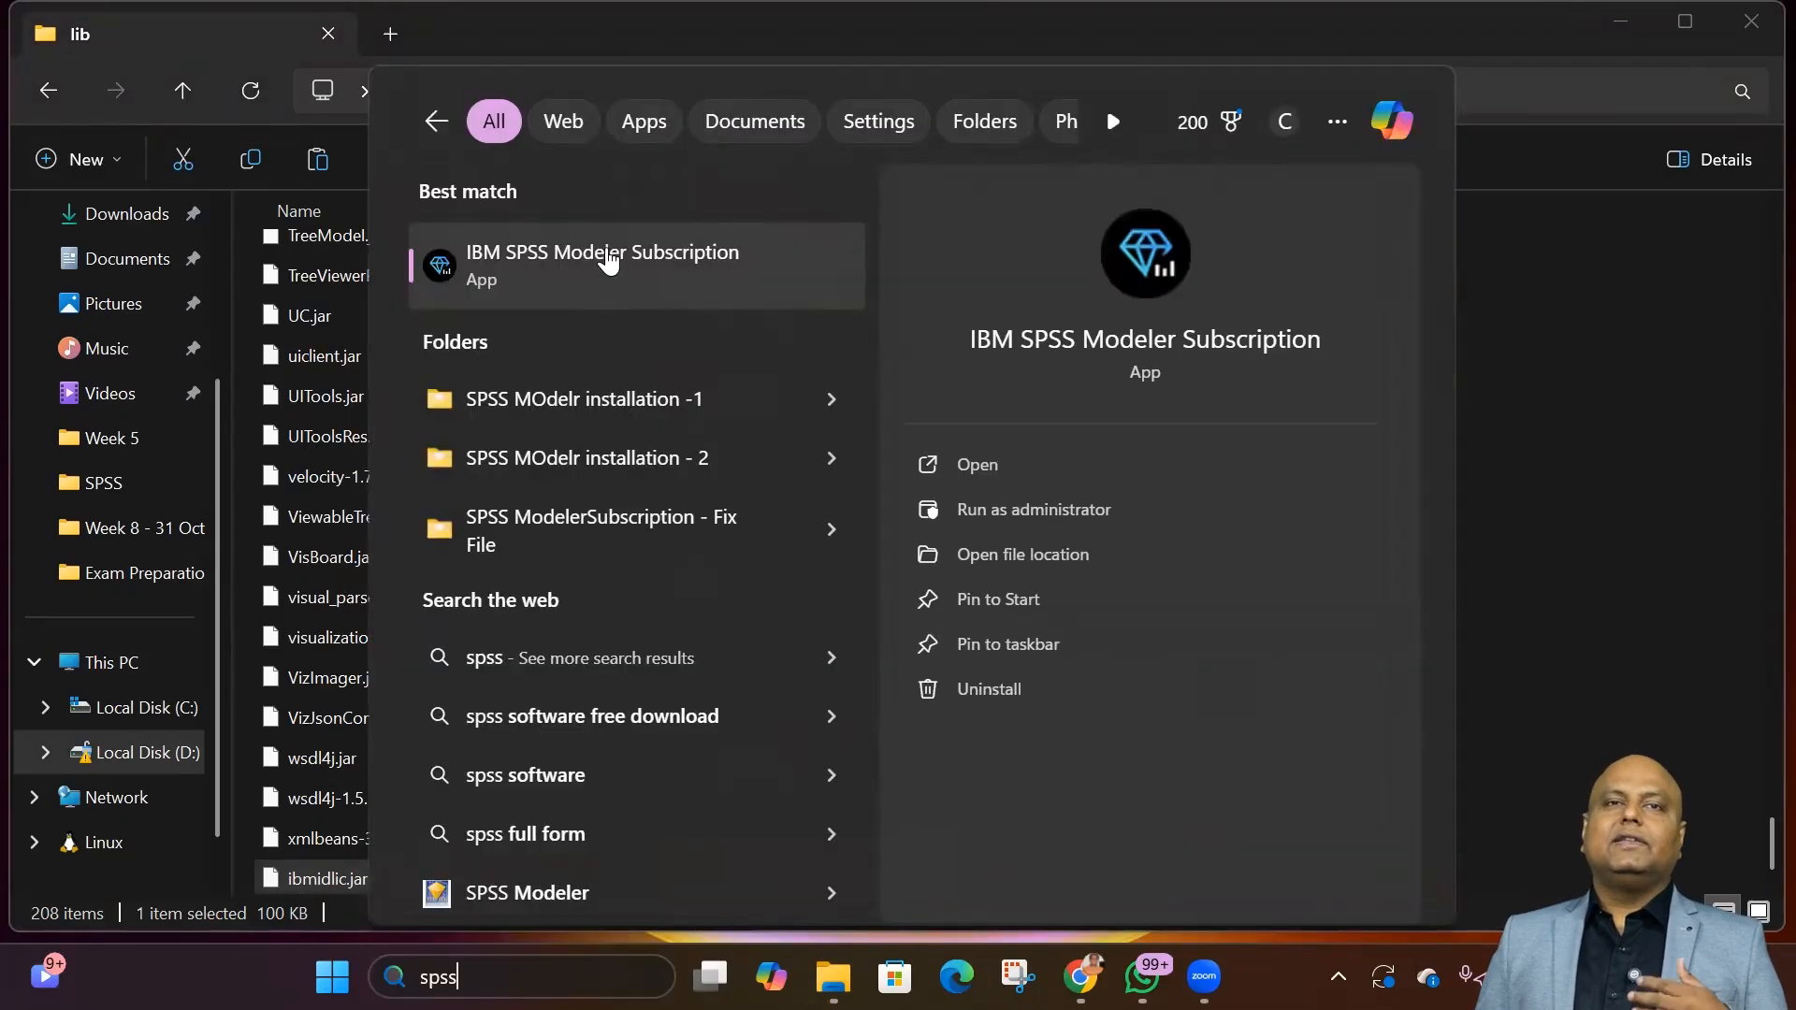
pyautogui.click(1033, 509)
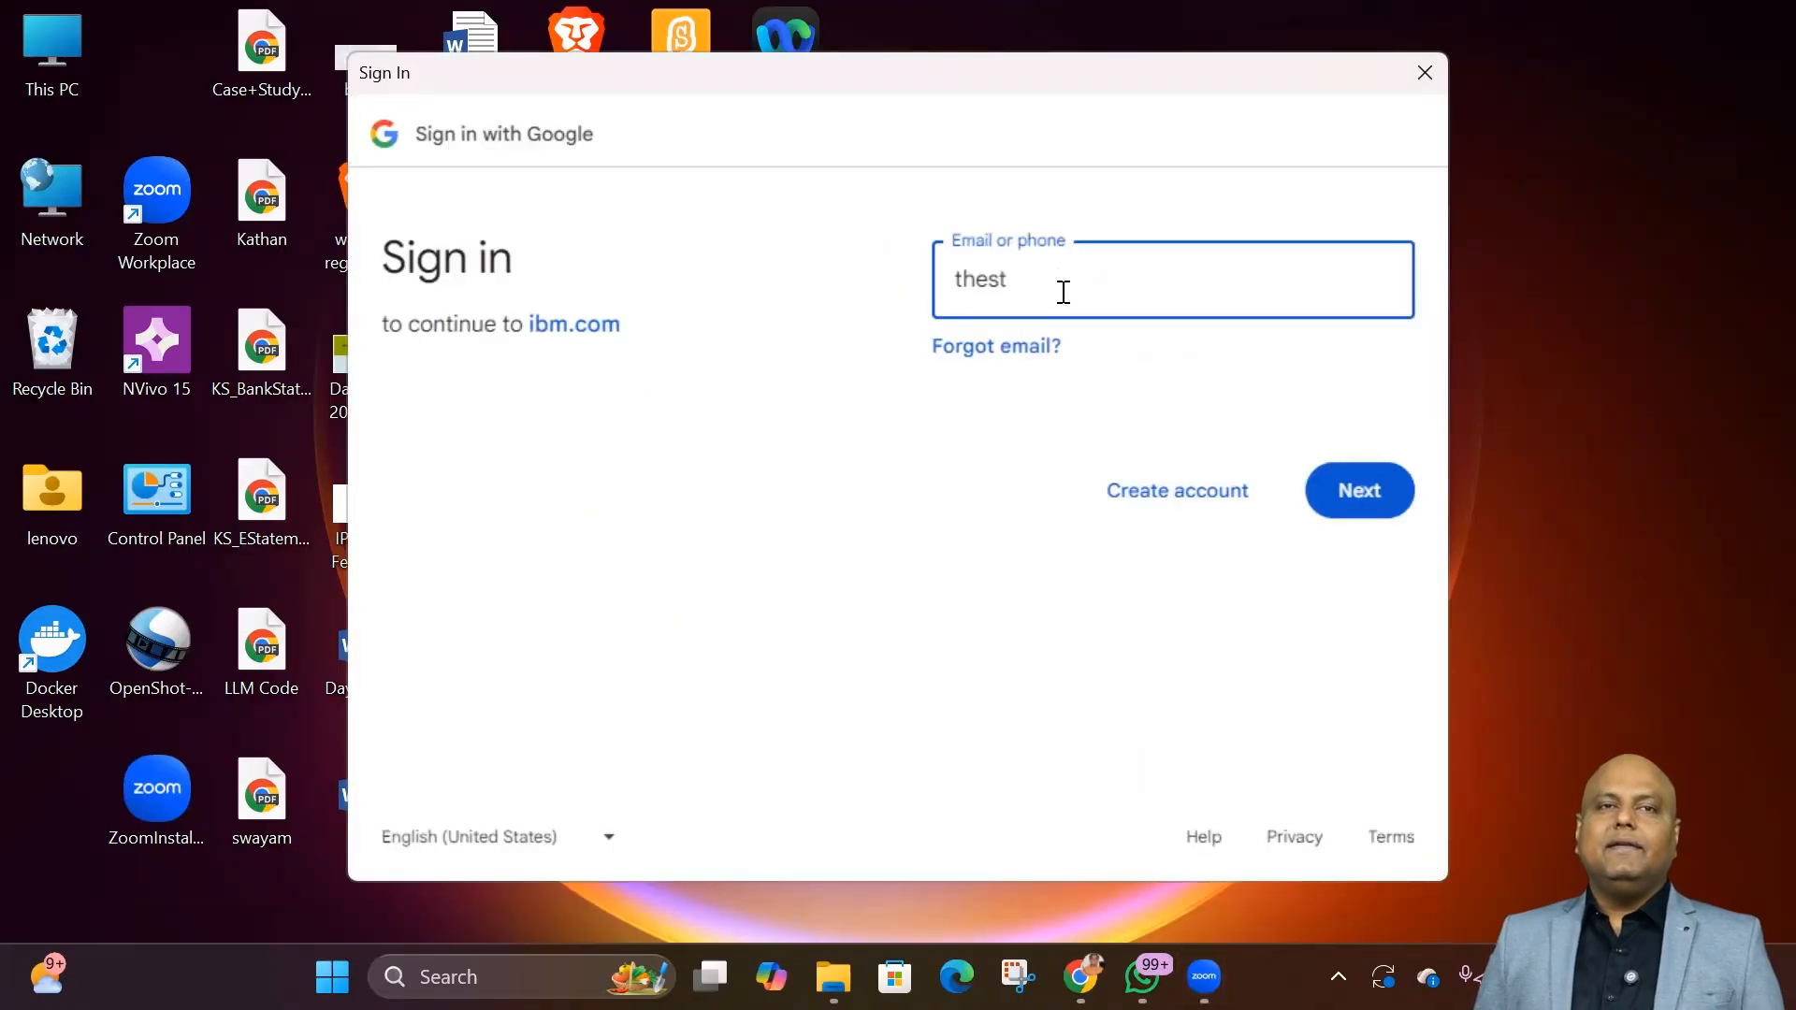
pyautogui.click(1359, 490)
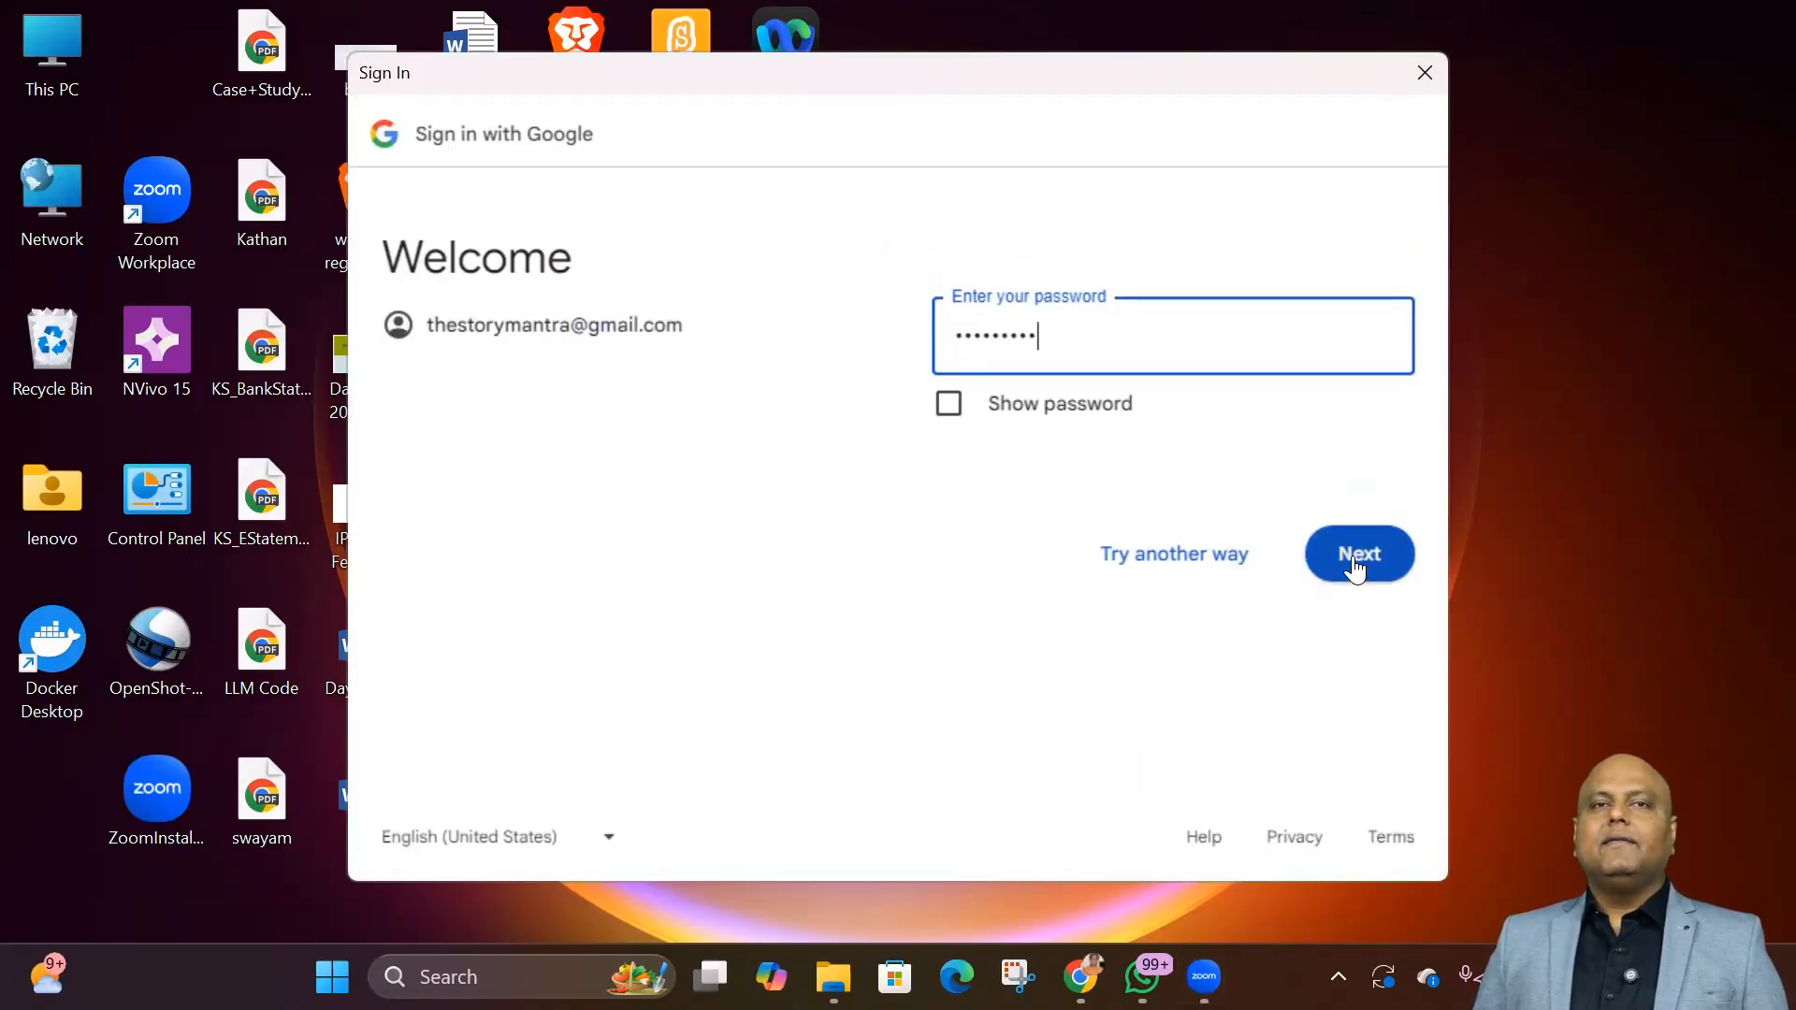
pyautogui.click(1358, 554)
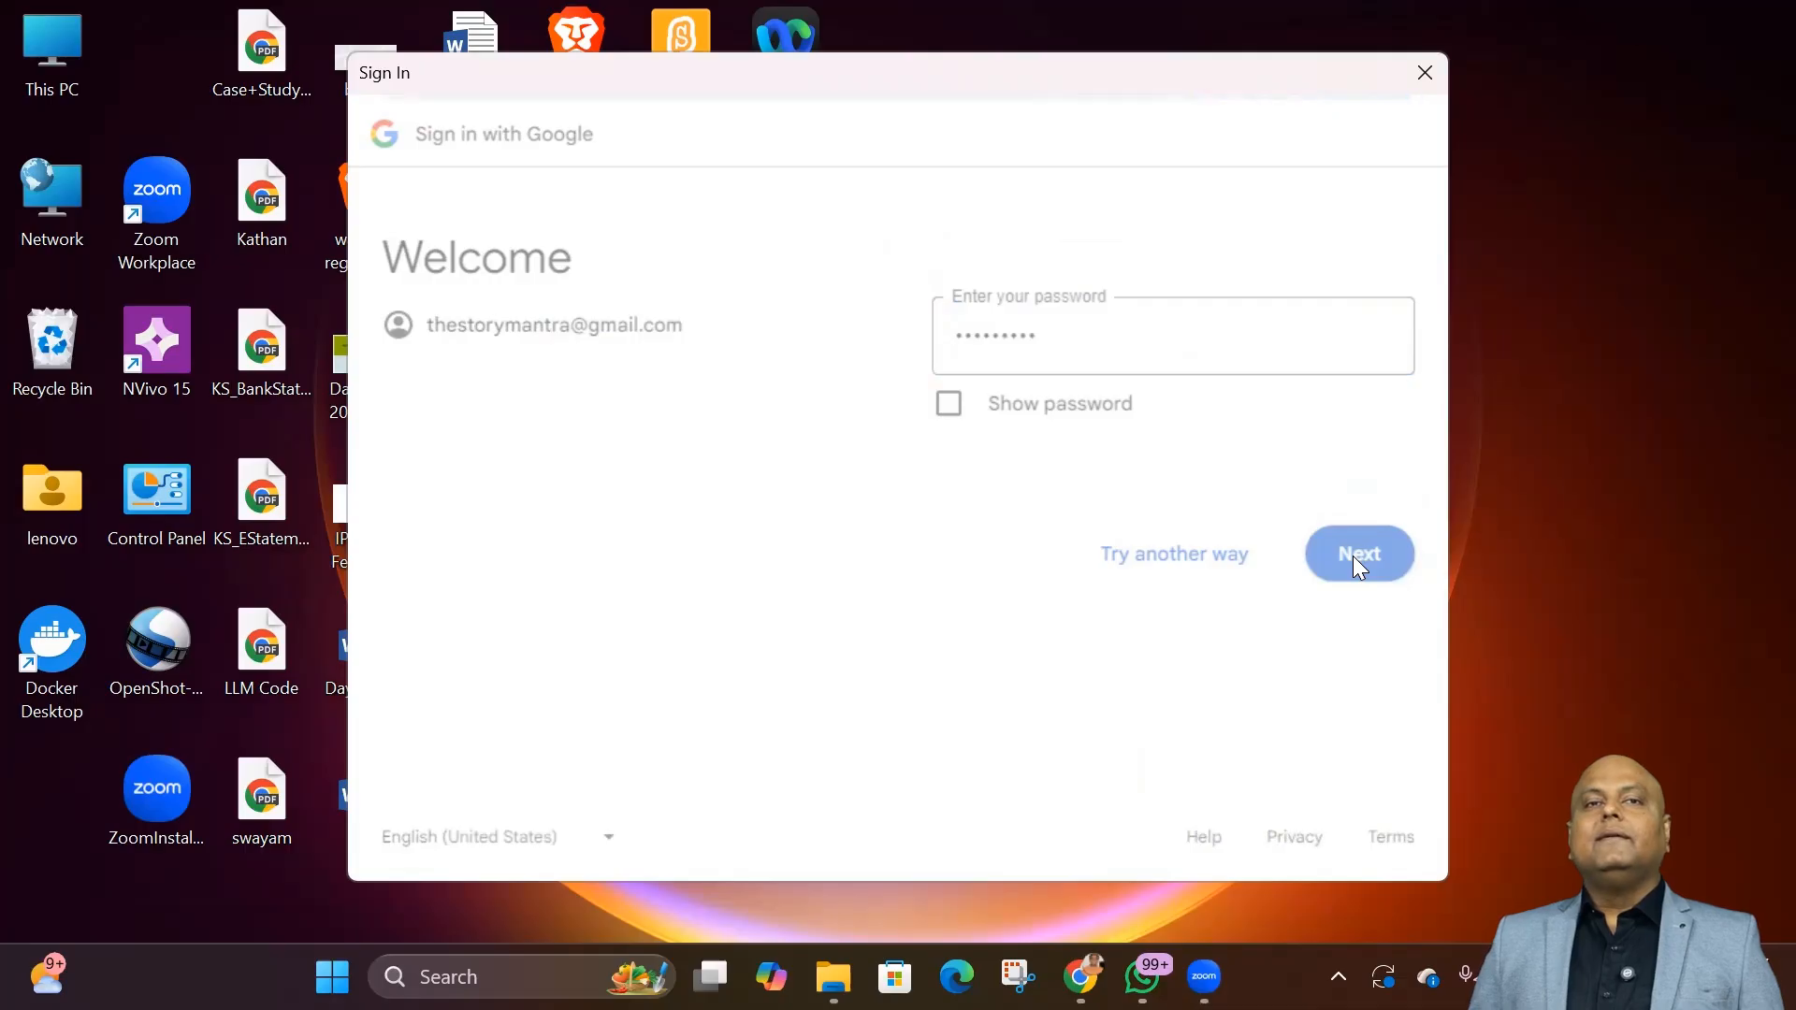
pyautogui.click(1358, 553)
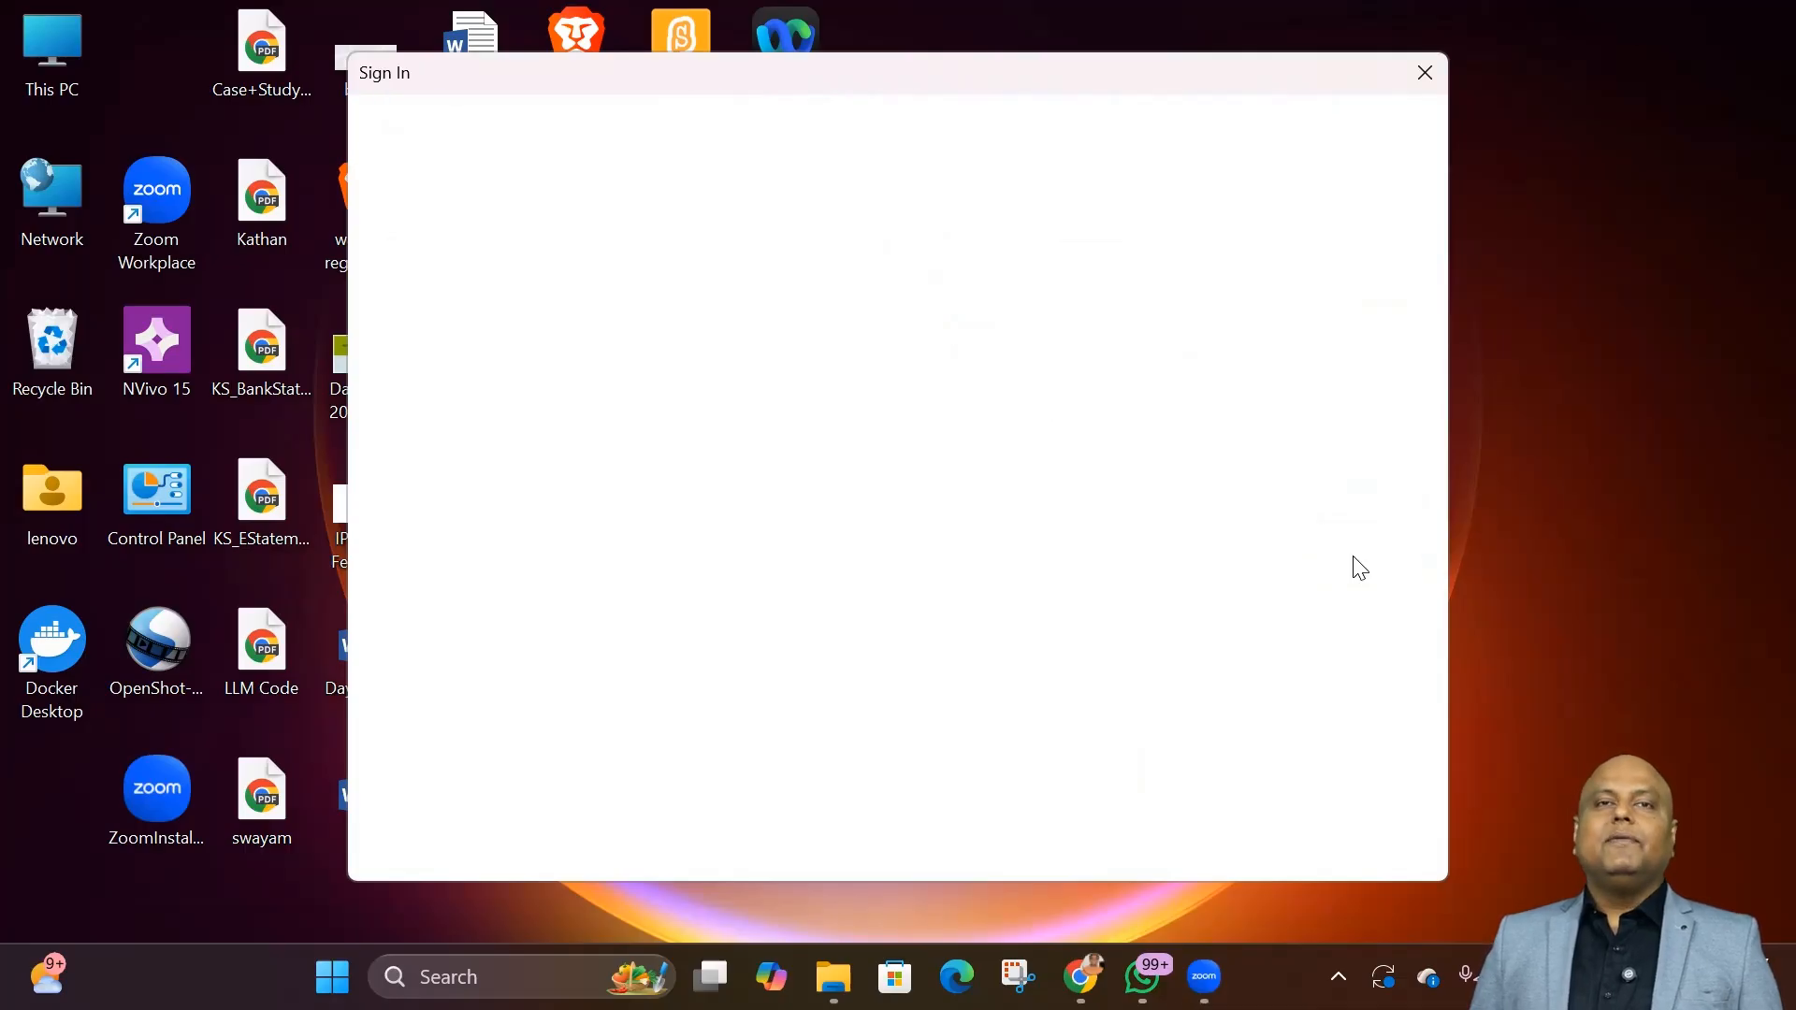